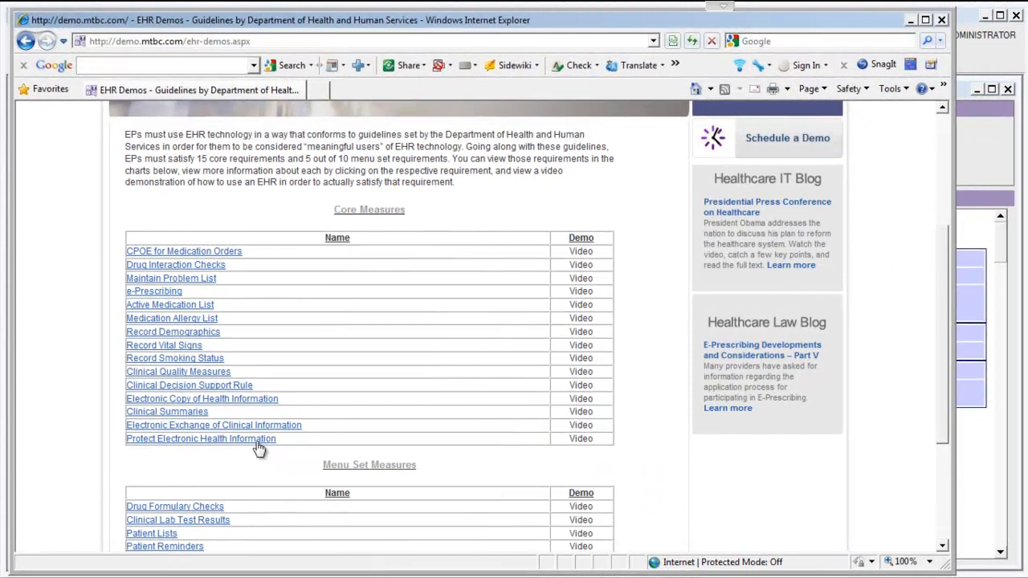
{"action": "mouse_move", "coordinate": [201, 439]}
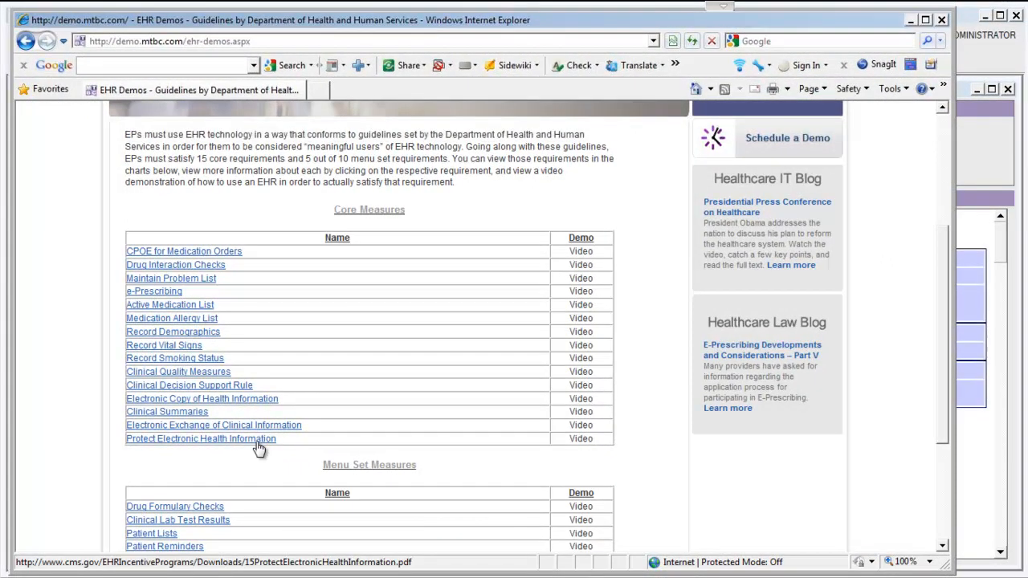
Step: Open the Protect Electronic Health Information measure PDF and read down to the Definition of Terms section
{"action": "left_click", "coordinate": [201, 438]}
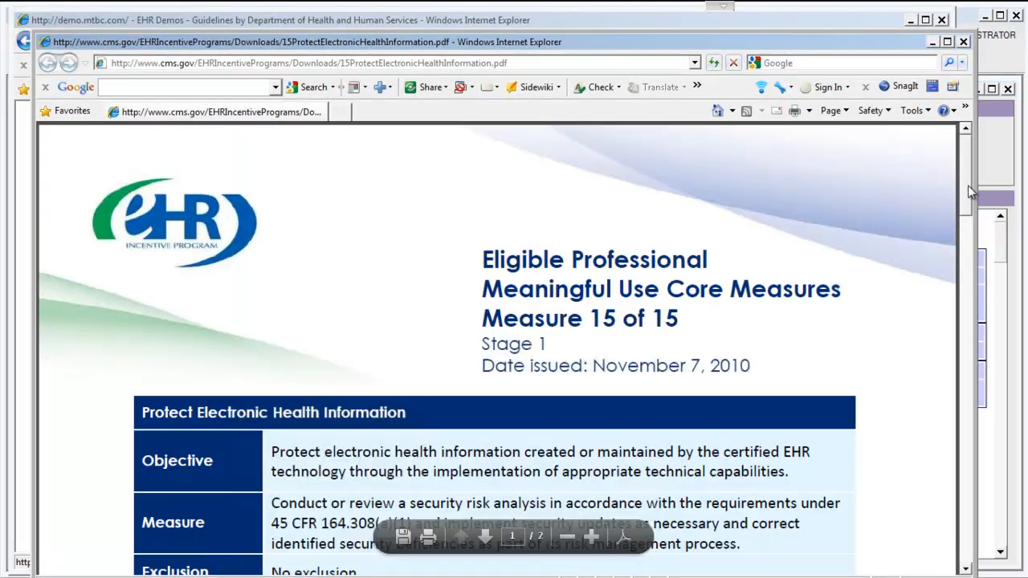
{"action": "scroll", "scroll_direction": "down", "scroll_amount": 3}
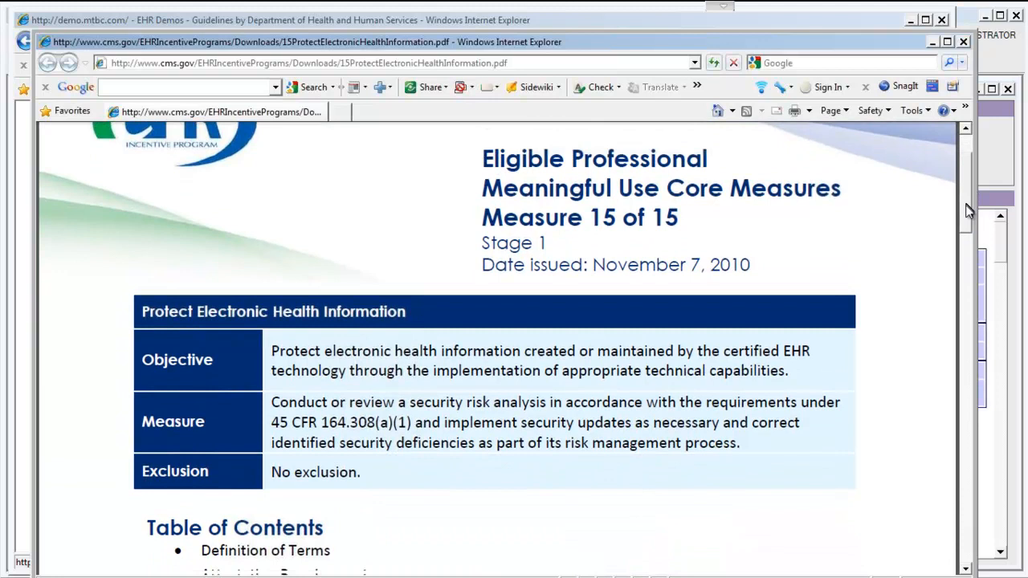
{"action": "scroll", "scroll_direction": "down", "scroll_amount": 3}
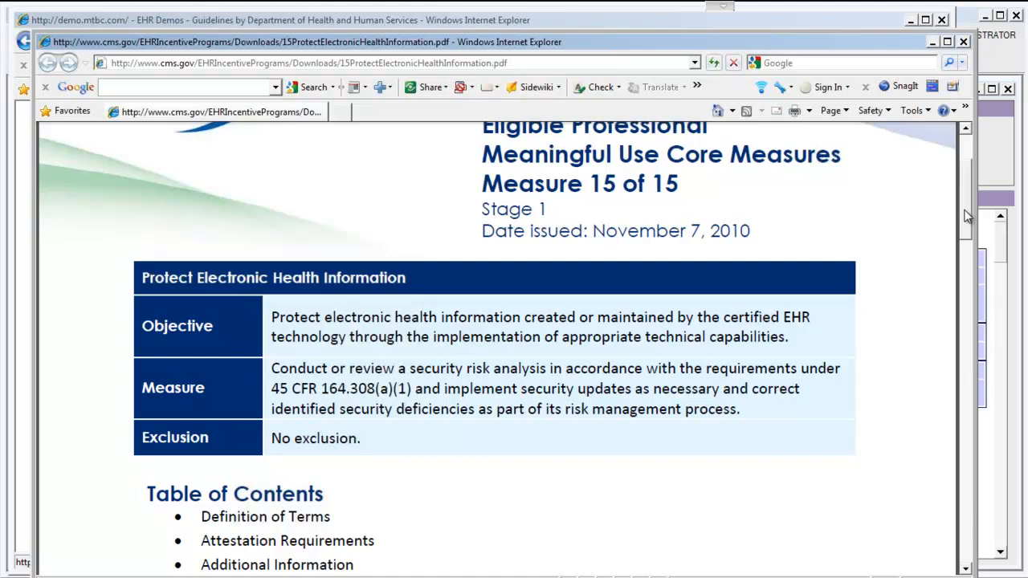
{"action": "scroll", "scroll_direction": "down", "scroll_amount": 3}
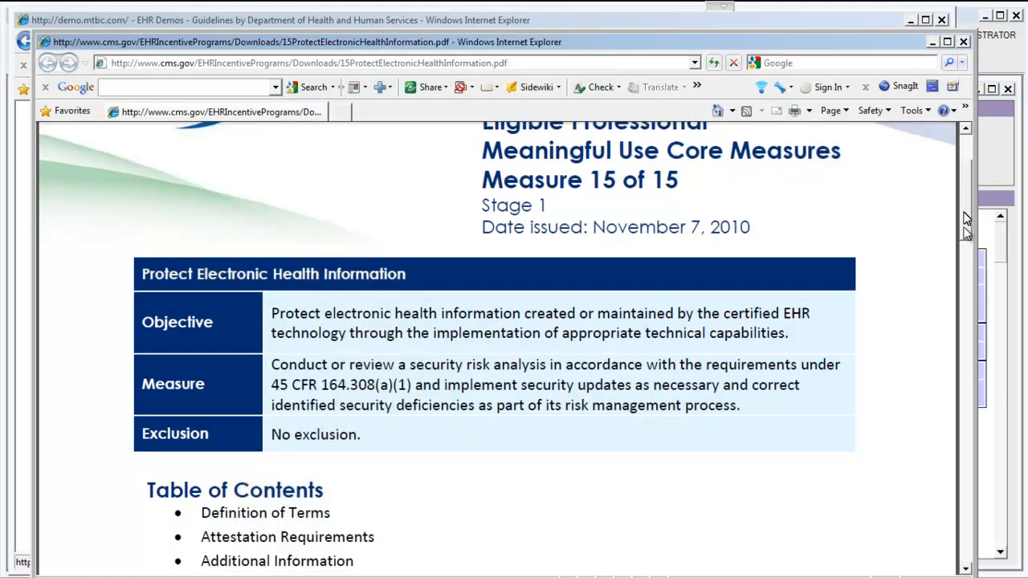
{"action": "scroll", "scroll_direction": "down", "scroll_amount": 3}
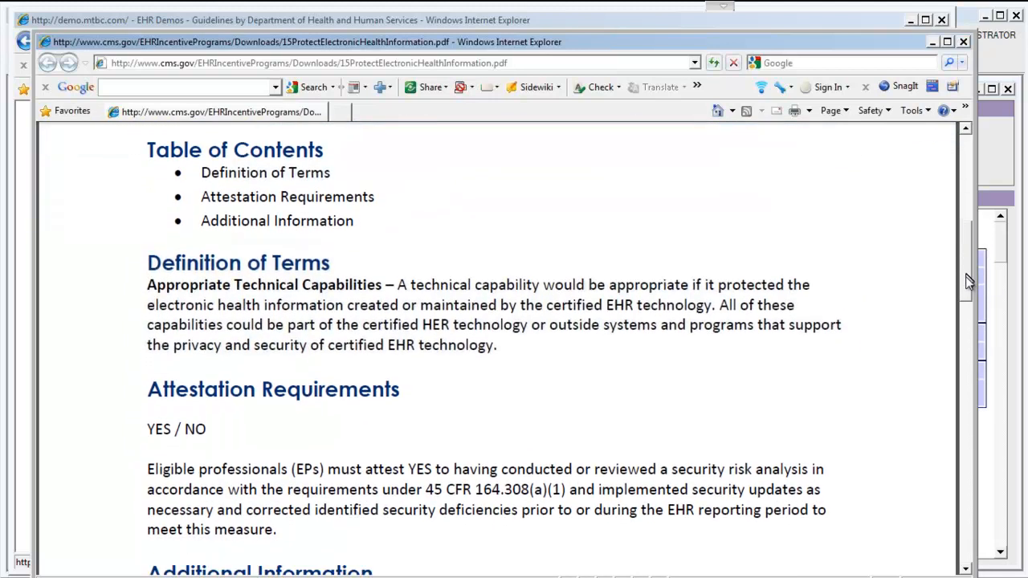
{"action": "scroll", "scroll_direction": "down", "scroll_amount": 3}
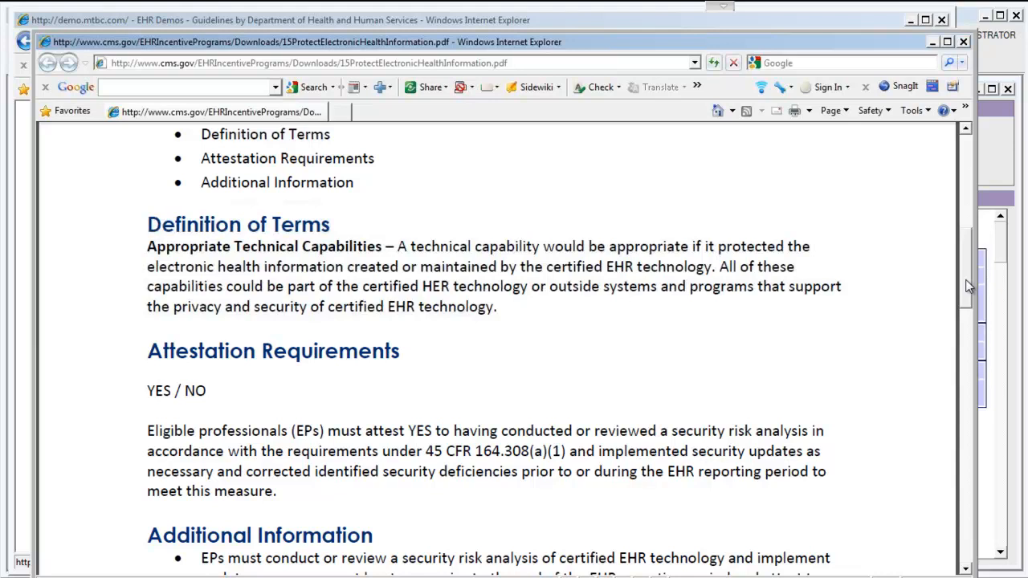
{"action": "scroll", "scroll_direction": "down", "scroll_amount": 3}
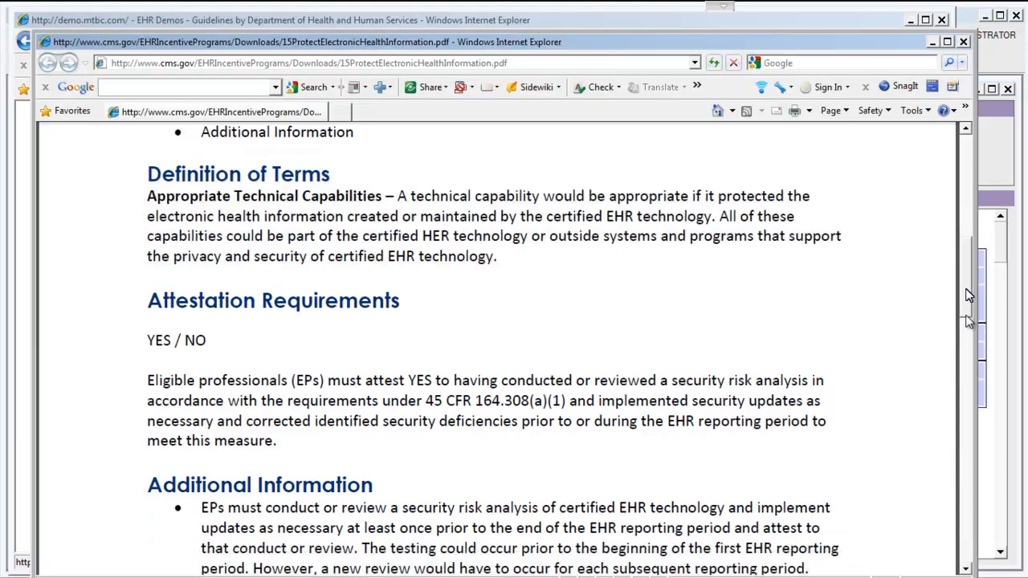
{"action": "scroll", "scroll_direction": "down", "scroll_amount": 3}
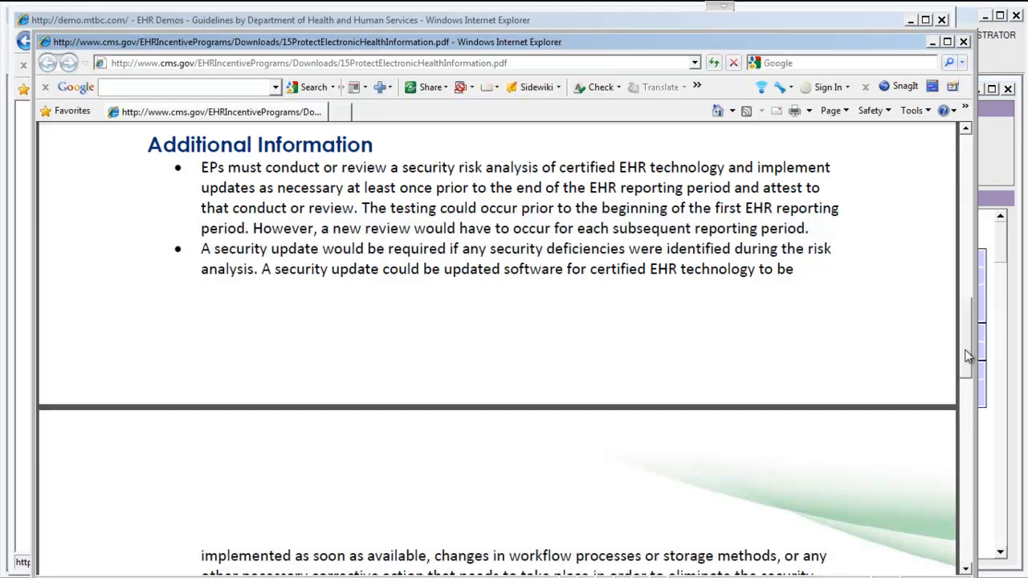
Step: Scroll the measure PDF before switching to the MTBC EMR application window
{"action": "scroll", "scroll_direction": "down", "scroll_amount": 3}
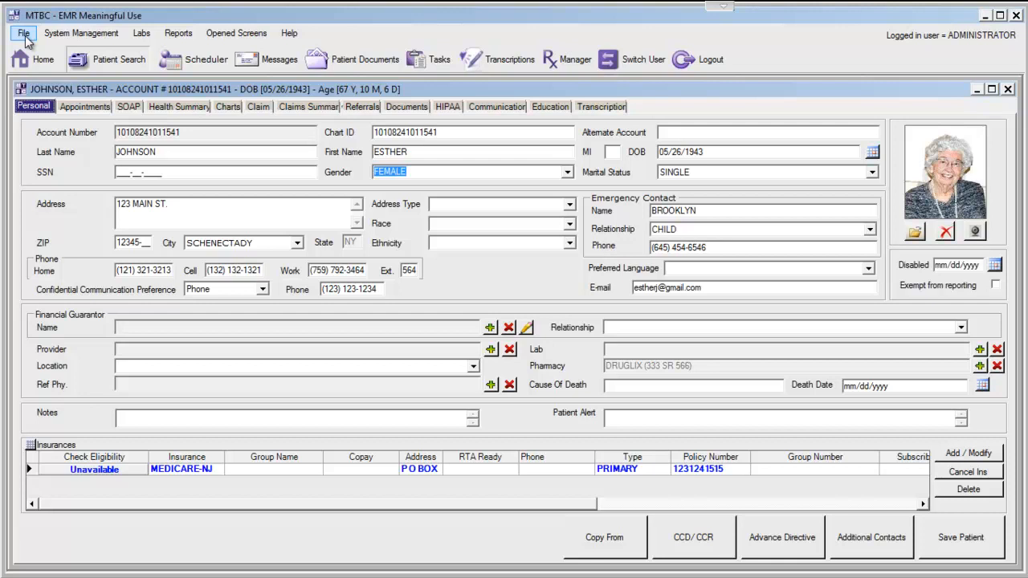
Step: Reach the General Log through File > Audit Logs
{"action": "left_click", "coordinate": [22, 32]}
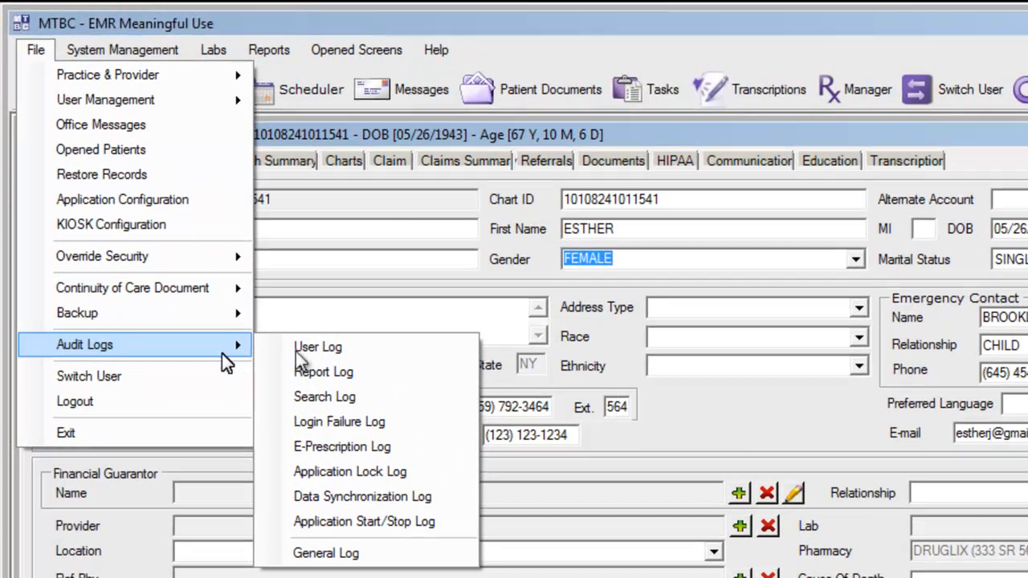
{"action": "mouse_move", "coordinate": [350, 472]}
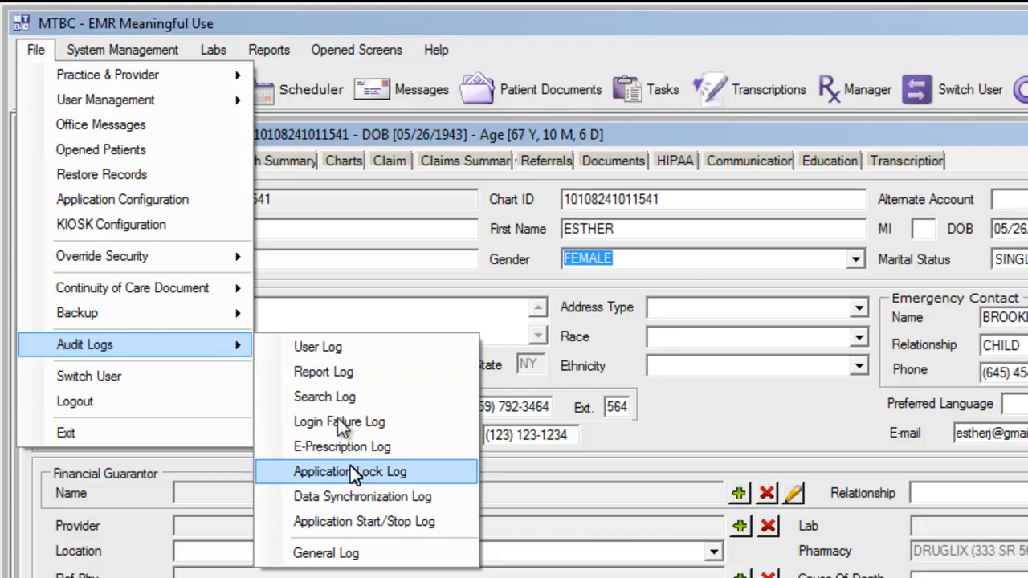
{"action": "mouse_move", "coordinate": [356, 552]}
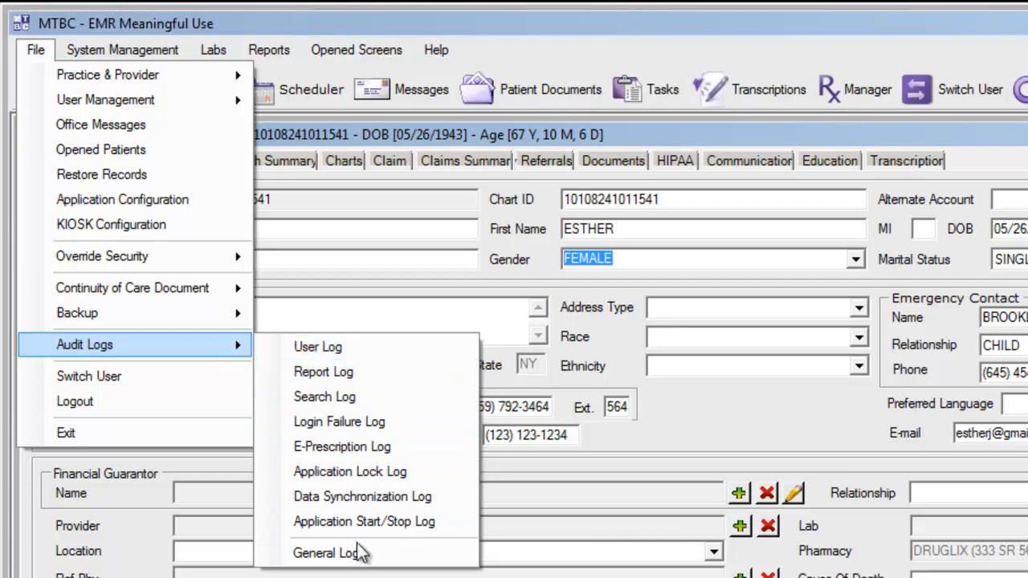
{"action": "mouse_move", "coordinate": [325, 552]}
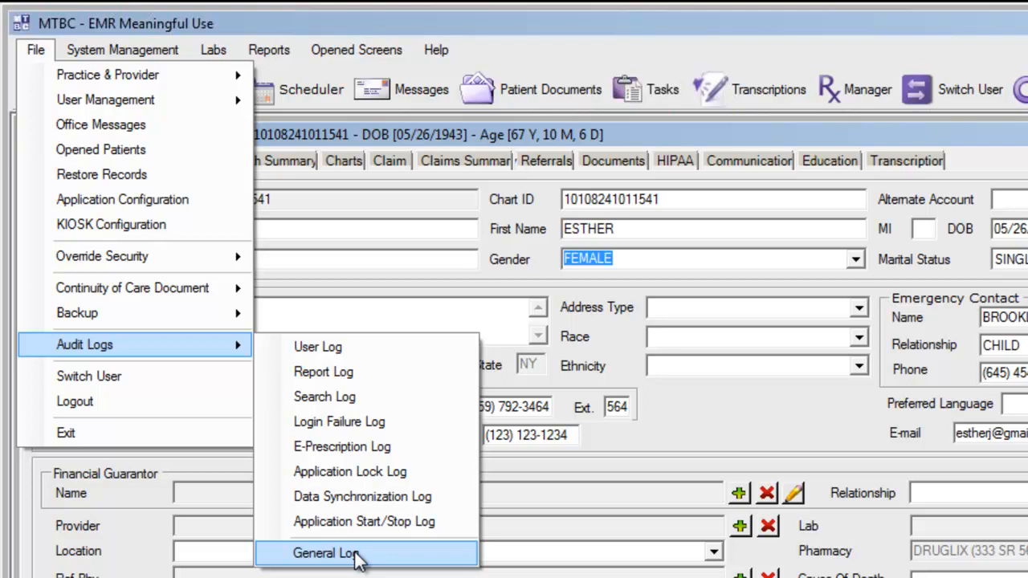
{"action": "left_click", "coordinate": [325, 553]}
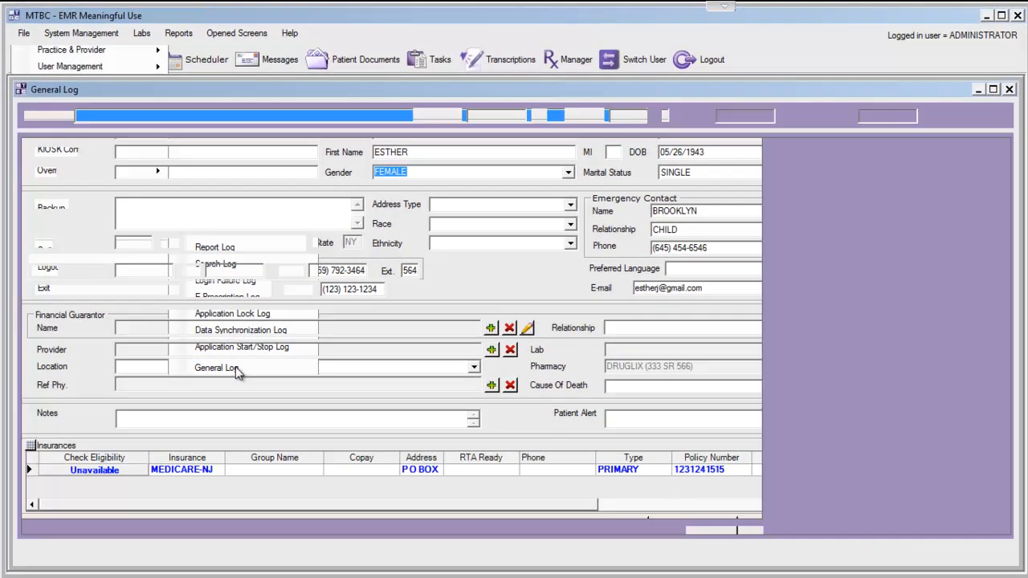
Step: Search the General Log for PATIENT DEMOGRAPHICS entries from 03/31/2011 to 04/01/2011
{"action": "left_click", "coordinate": [215, 366]}
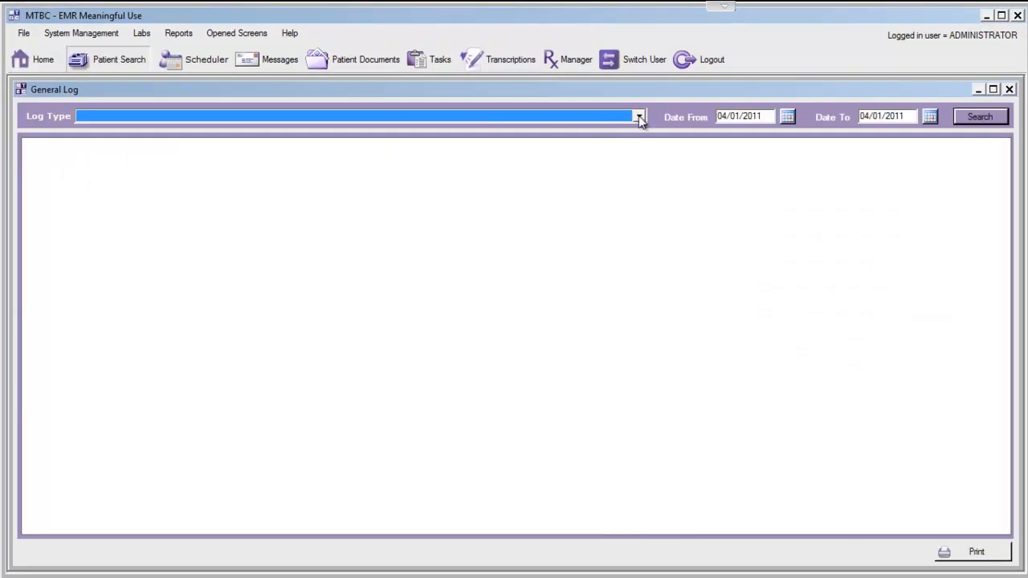
{"action": "left_click", "coordinate": [639, 115]}
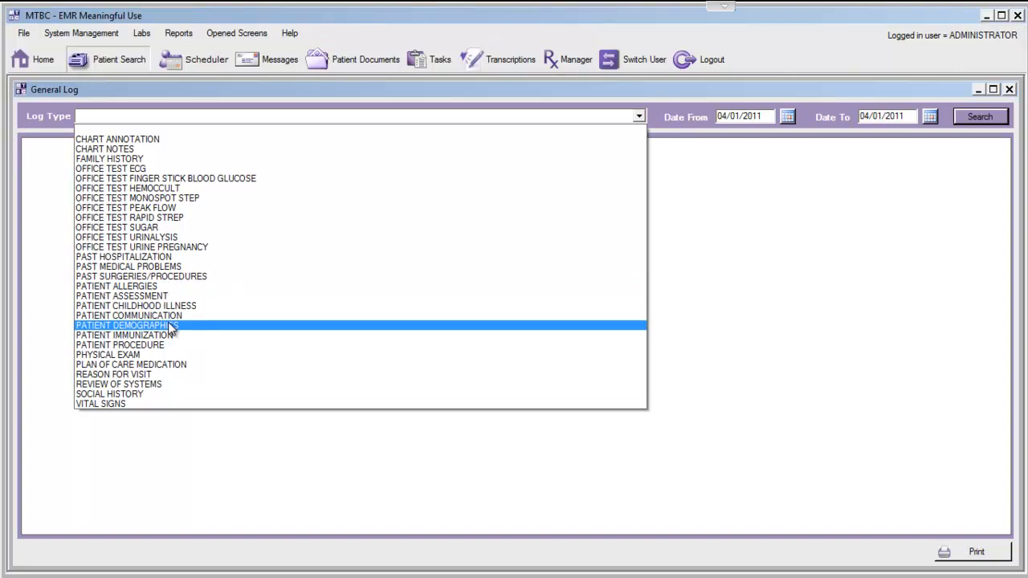
{"action": "left_click", "coordinate": [126, 324]}
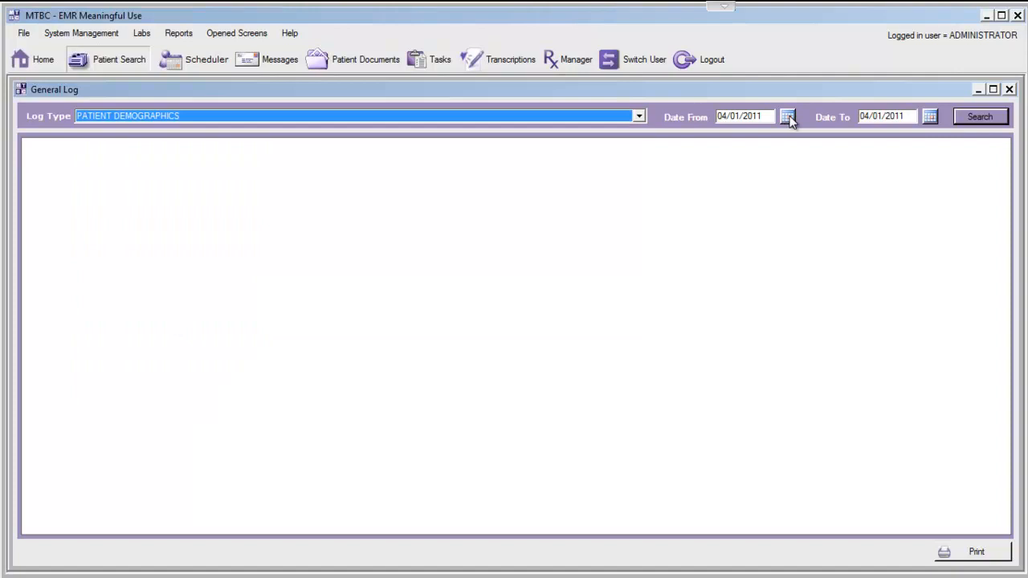
{"action": "left_click", "coordinate": [787, 116]}
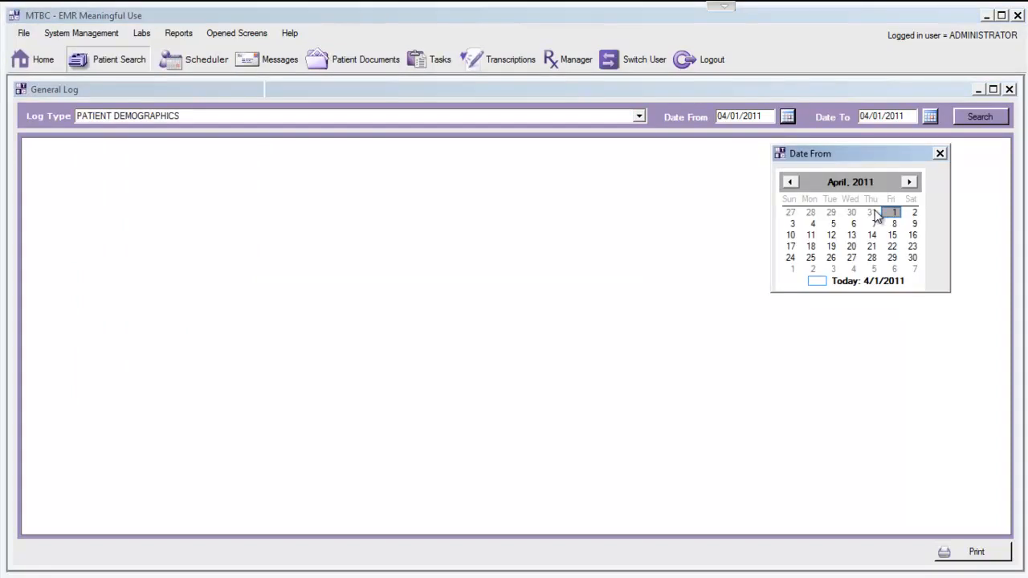
{"action": "left_click", "coordinate": [791, 182]}
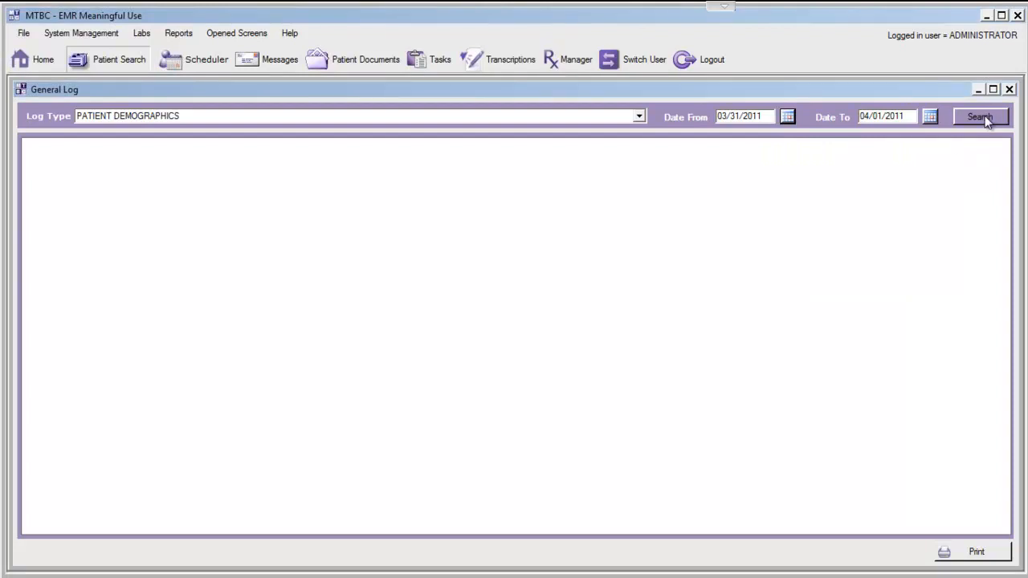
{"action": "left_click", "coordinate": [980, 116]}
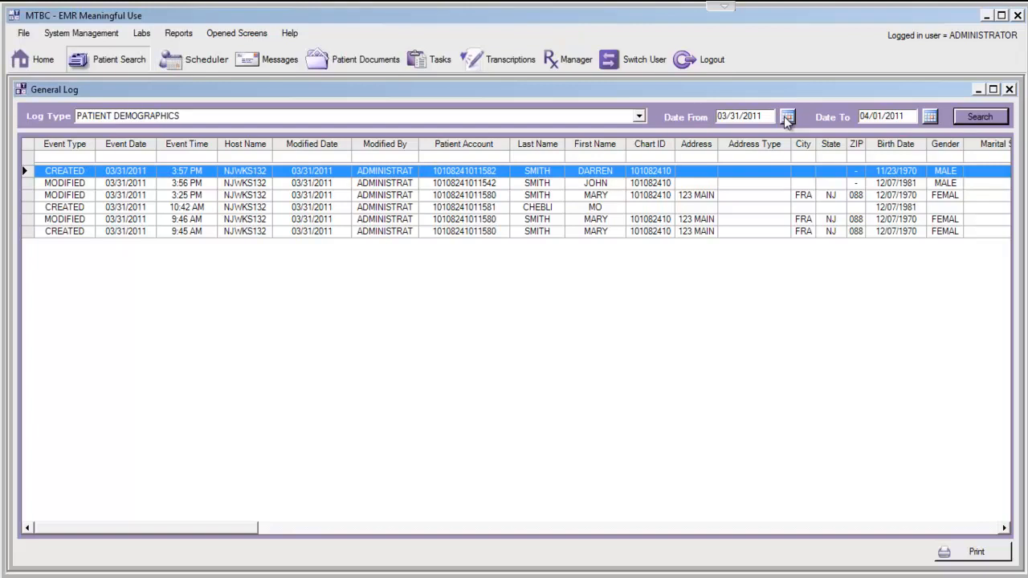
Step: Widen the Date From to 03/01/2011, rerun the search and sort entries by Last Name
{"action": "left_click", "coordinate": [787, 116]}
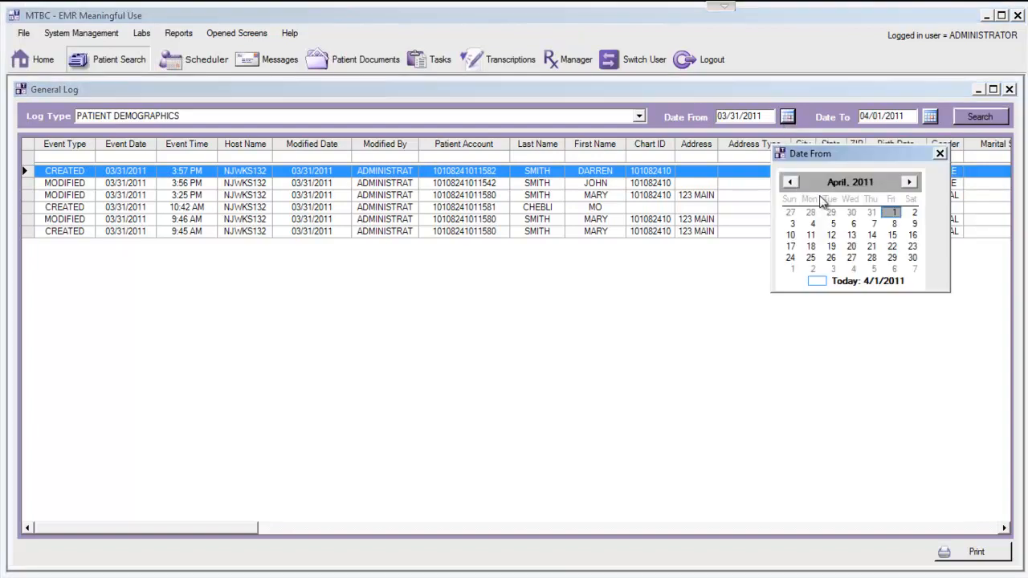
{"action": "left_click", "coordinate": [790, 182]}
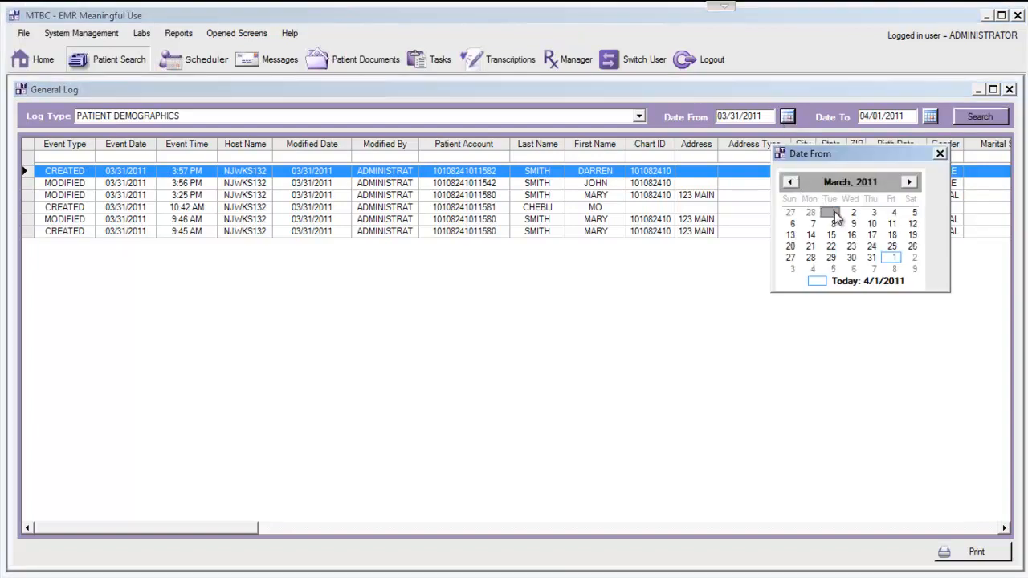
{"action": "left_click", "coordinate": [981, 115]}
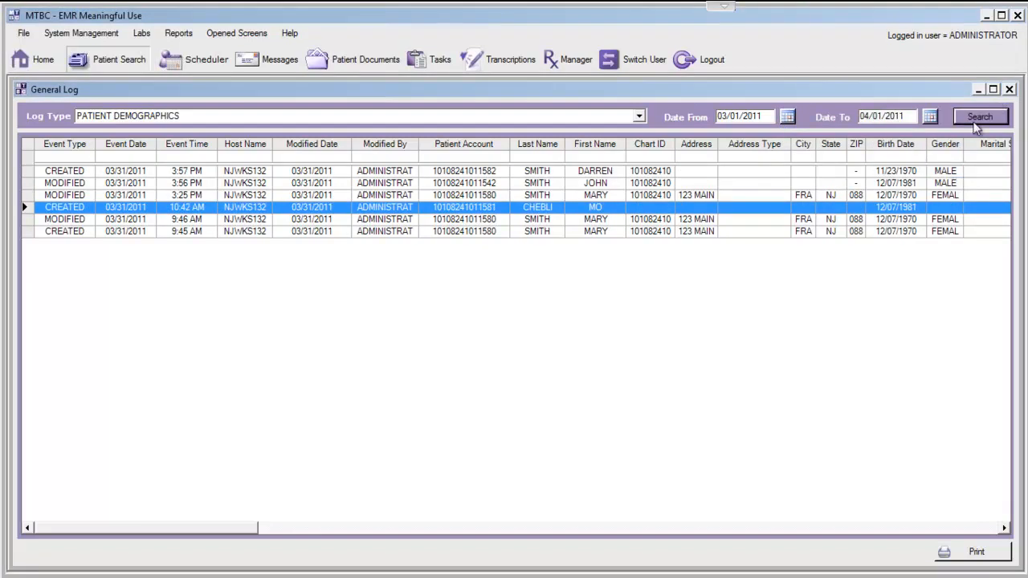
{"action": "left_click", "coordinate": [980, 116]}
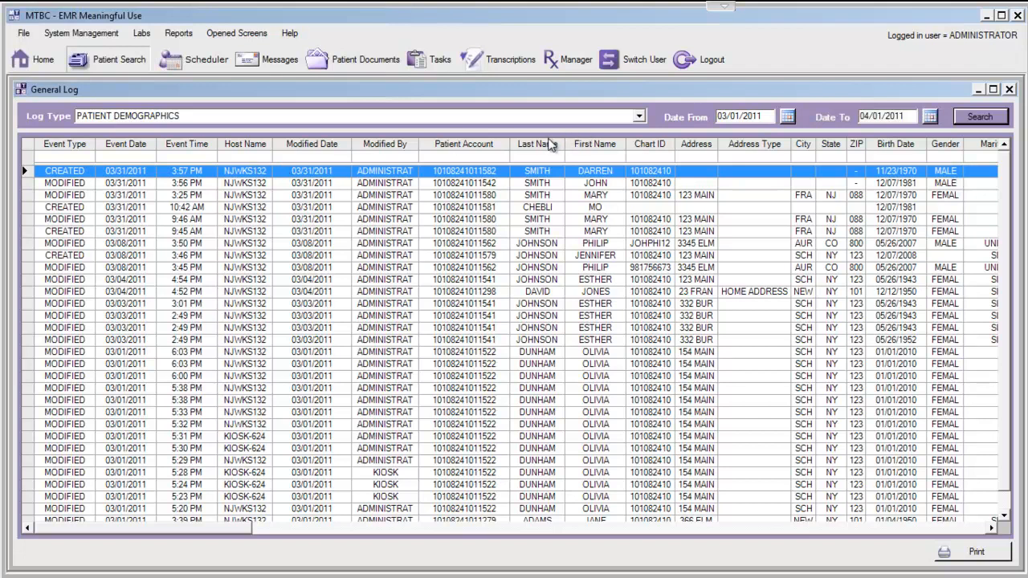
{"action": "left_click", "coordinate": [532, 144]}
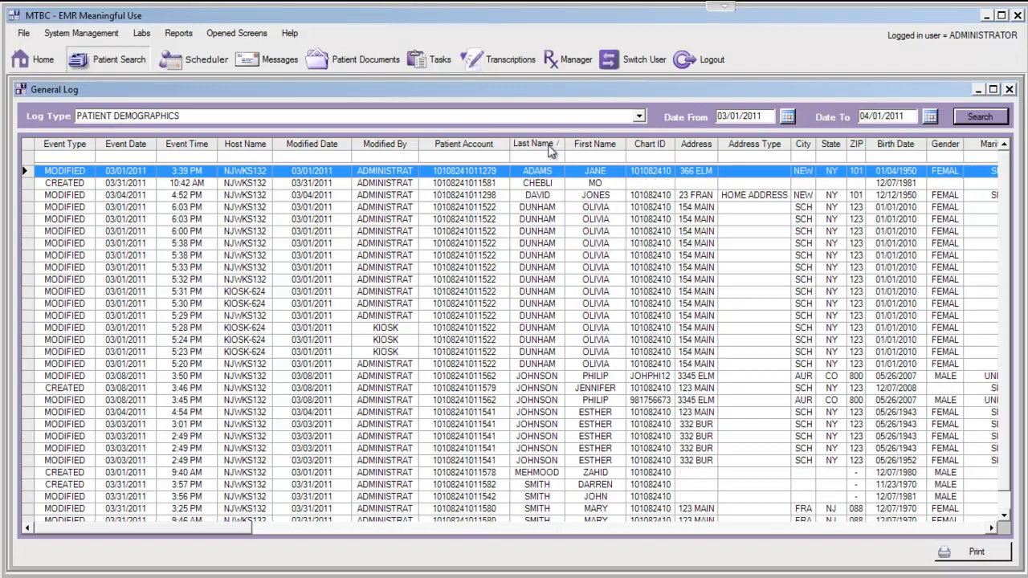
{"action": "mouse_move", "coordinate": [604, 149]}
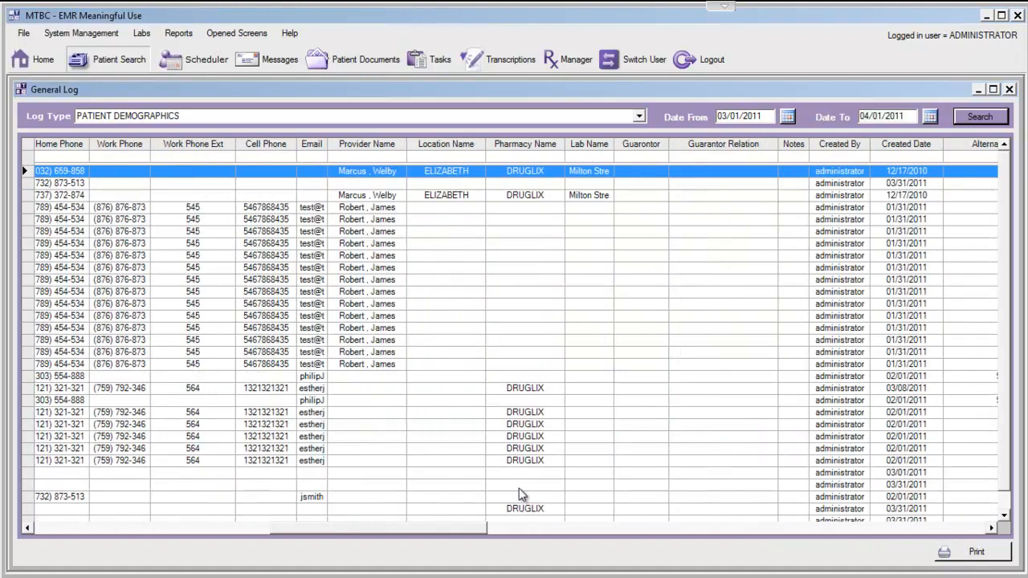
{"action": "scroll", "scroll_direction": "right", "scroll_amount": 3}
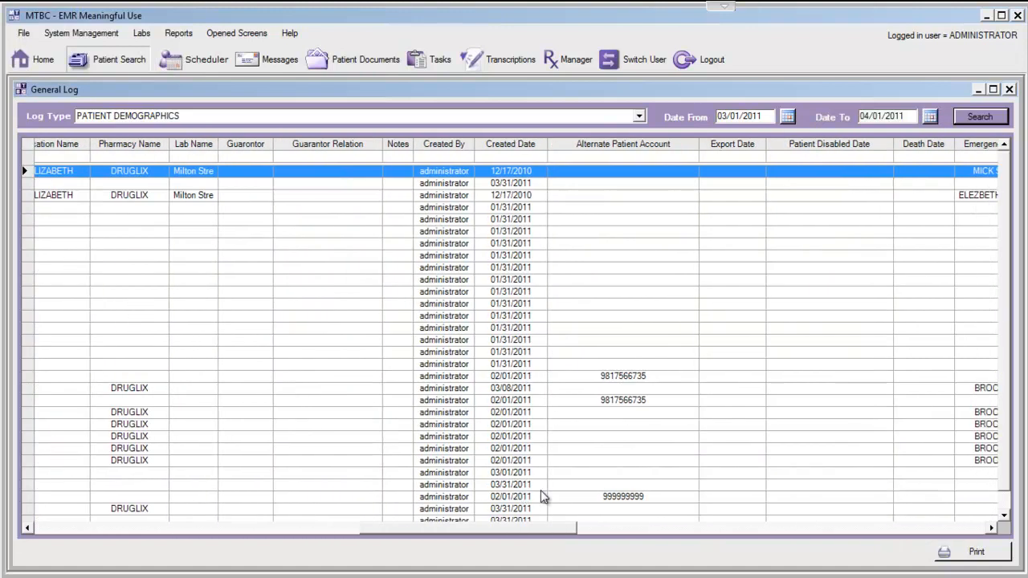
{"action": "scroll", "scroll_direction": "right", "scroll_amount": 3}
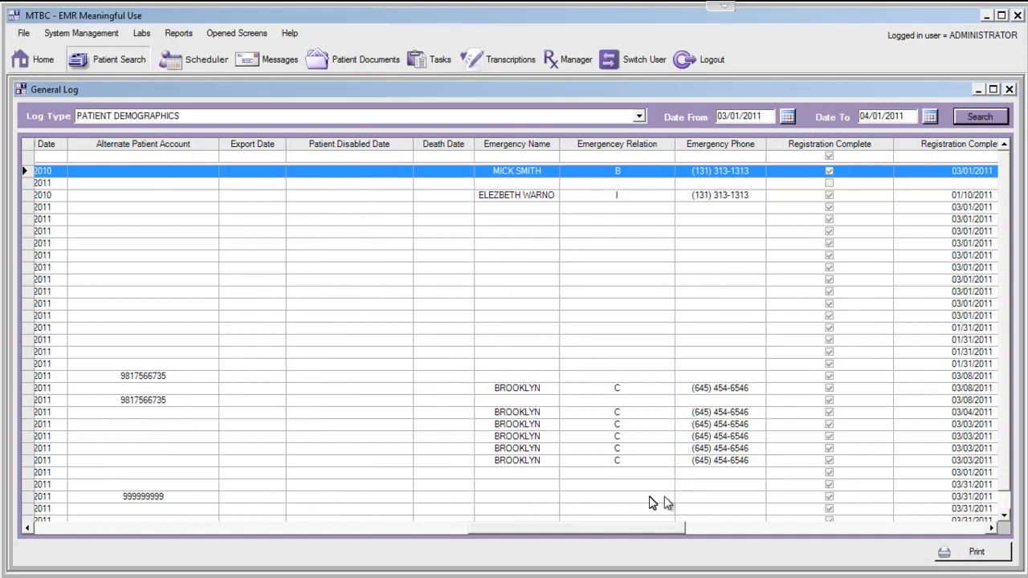
{"action": "scroll", "scroll_direction": "right", "scroll_amount": 3}
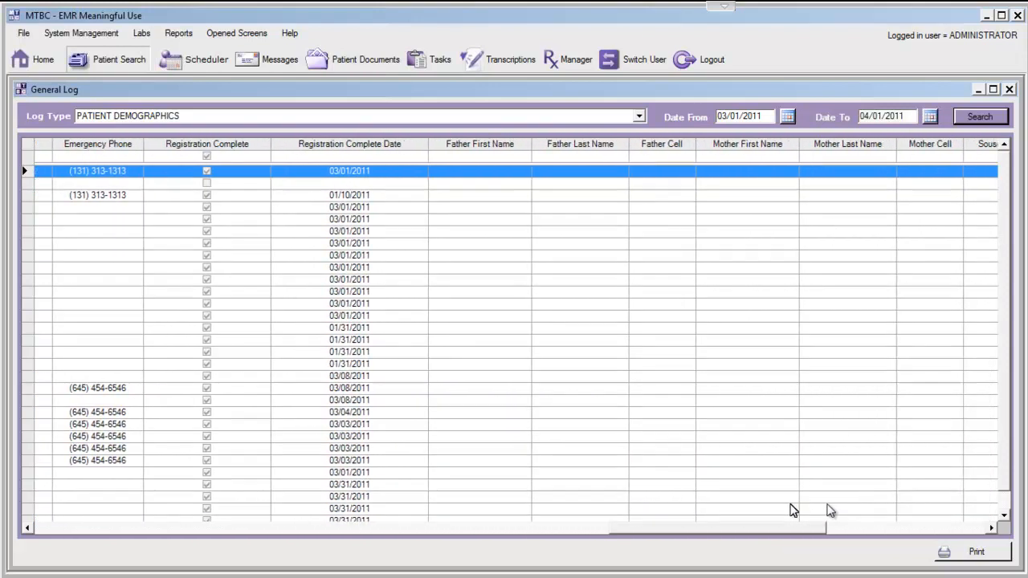
{"action": "scroll", "scroll_direction": "right", "scroll_amount": 3}
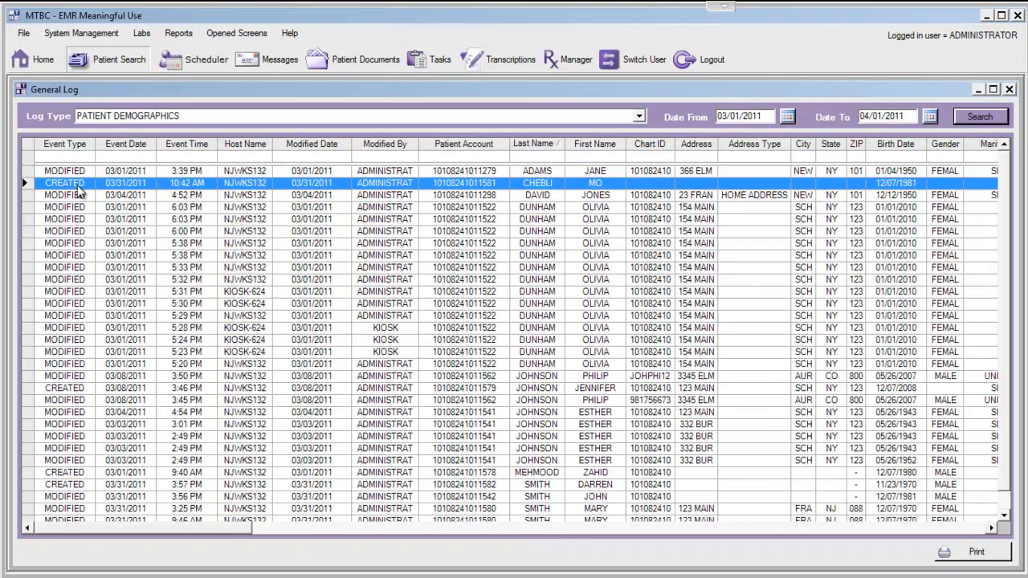
{"action": "left_click", "coordinate": [64, 170]}
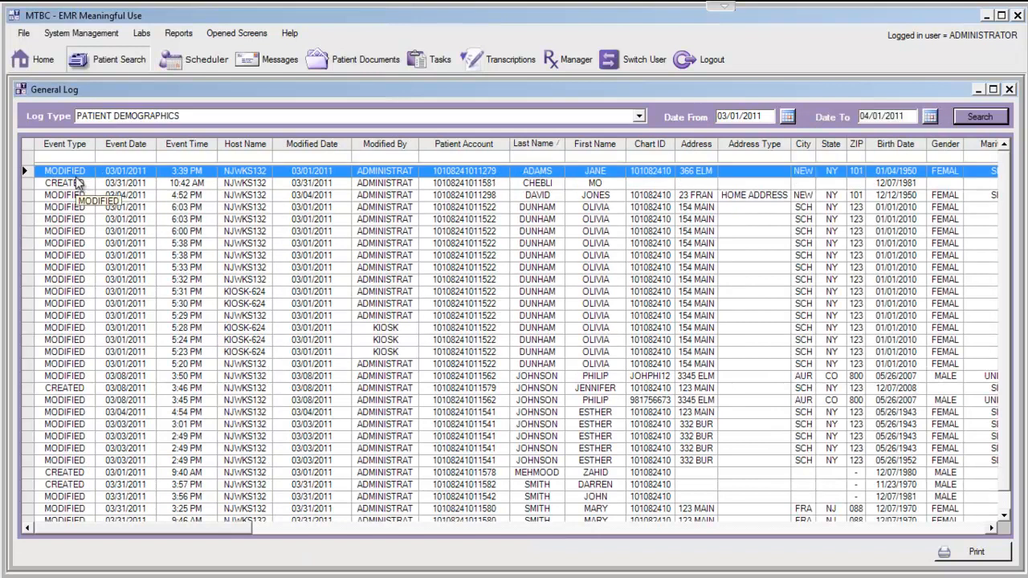
{"action": "mouse_move", "coordinate": [190, 158]}
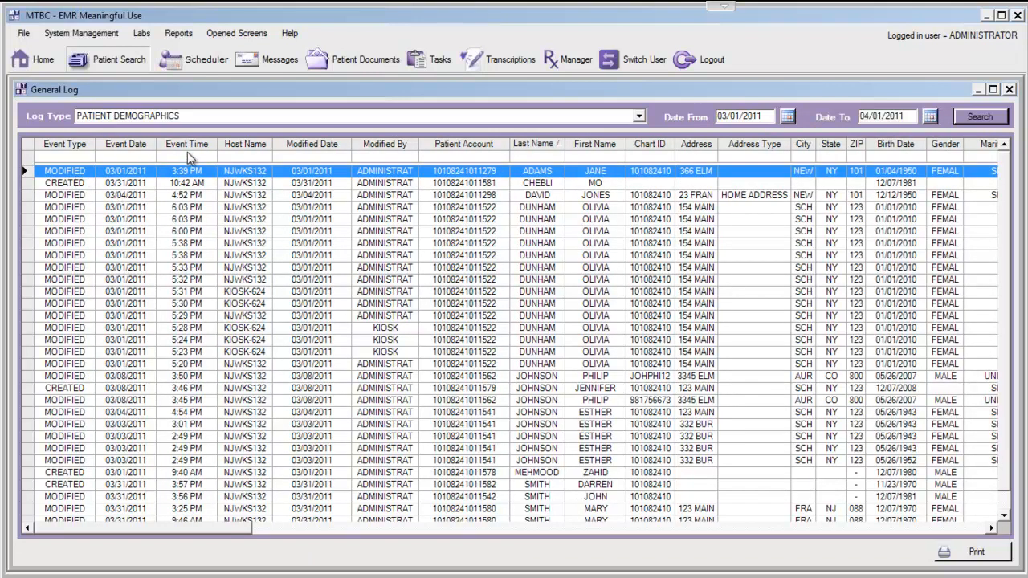
{"action": "mouse_move", "coordinate": [249, 151]}
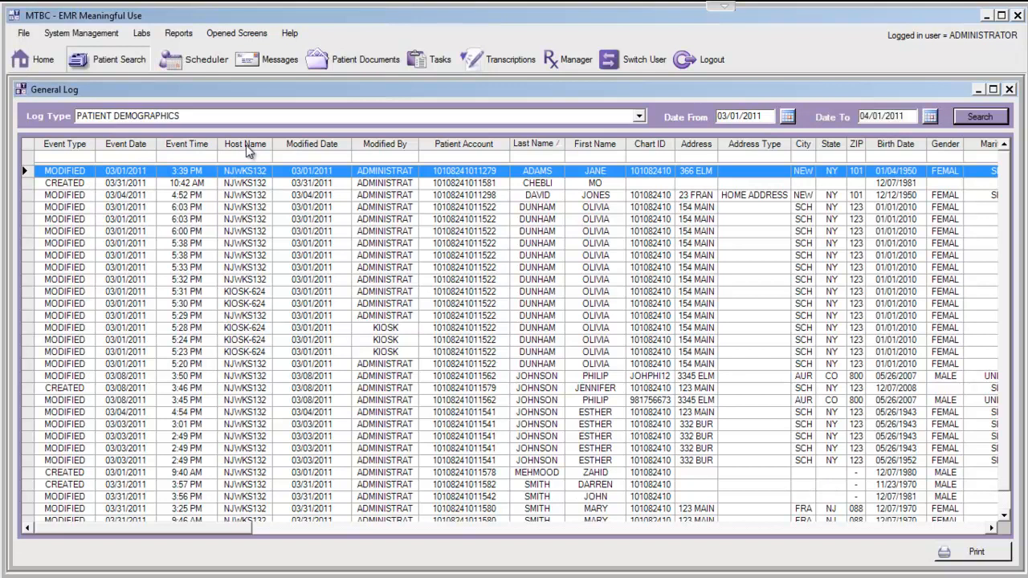
{"action": "left_click", "coordinate": [243, 145]}
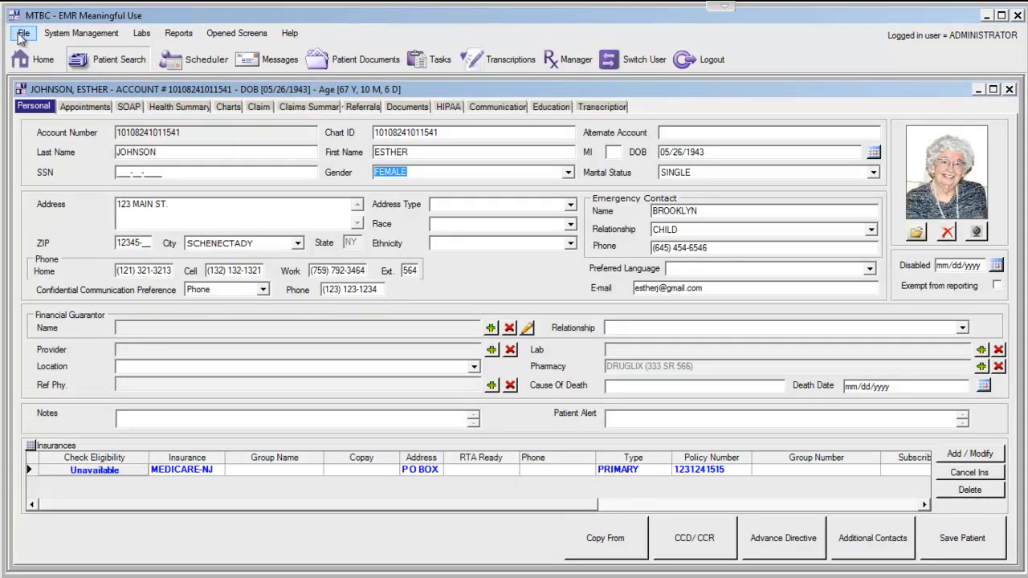
{"action": "left_click", "coordinate": [22, 32]}
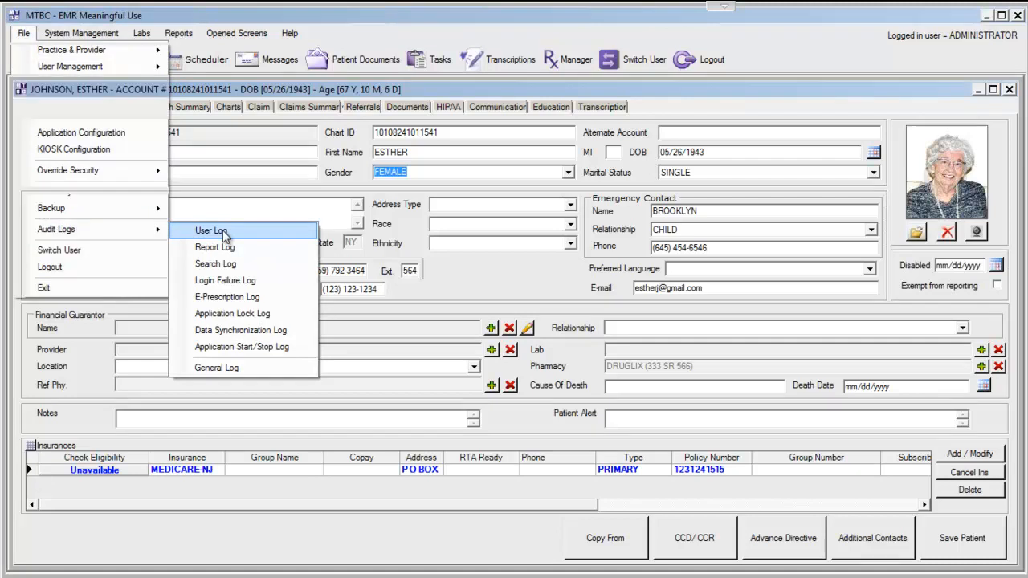
{"action": "left_click", "coordinate": [212, 231]}
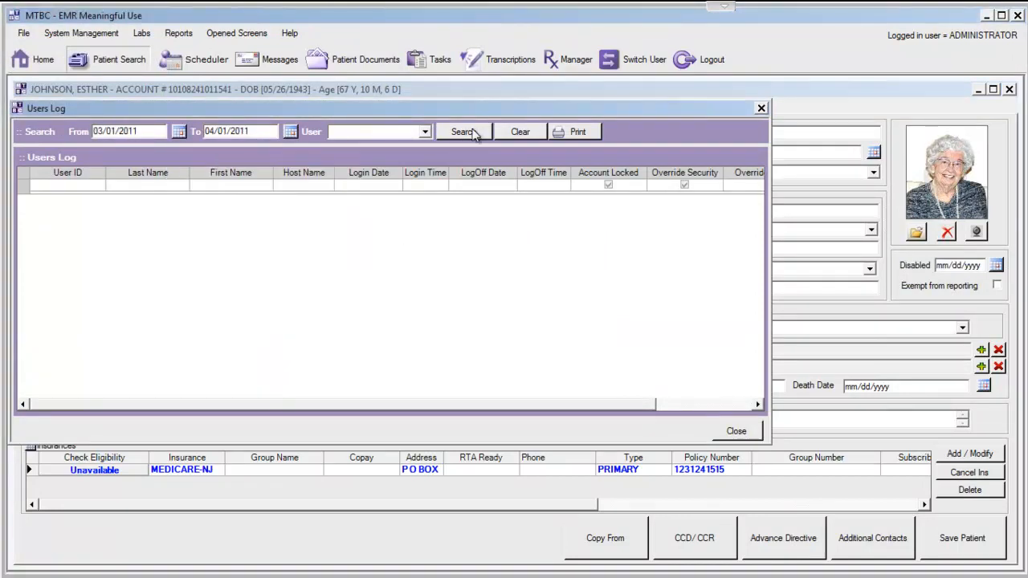
{"action": "left_click", "coordinate": [463, 131]}
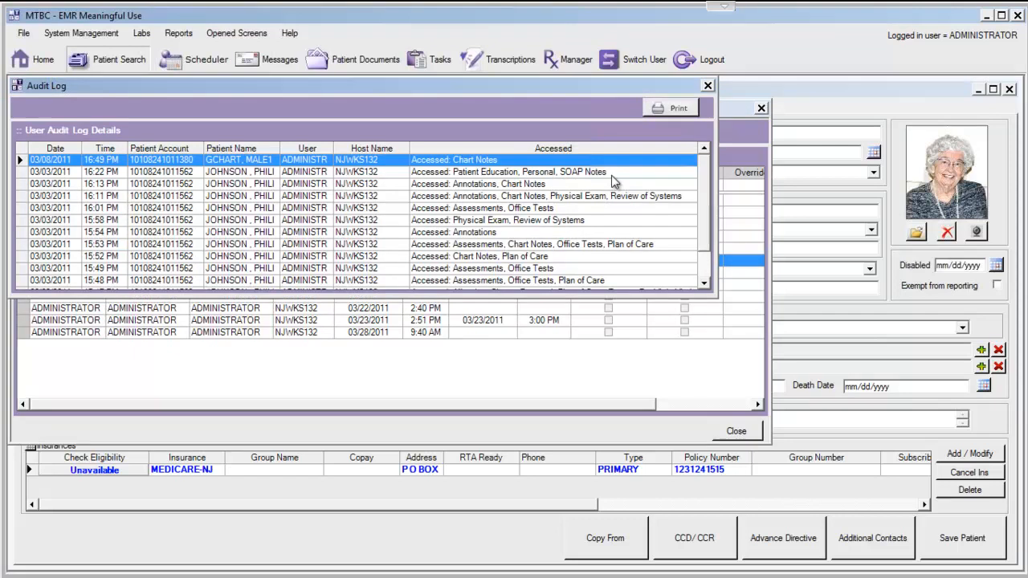
{"action": "scroll", "scroll_direction": "down", "scroll_amount": 3}
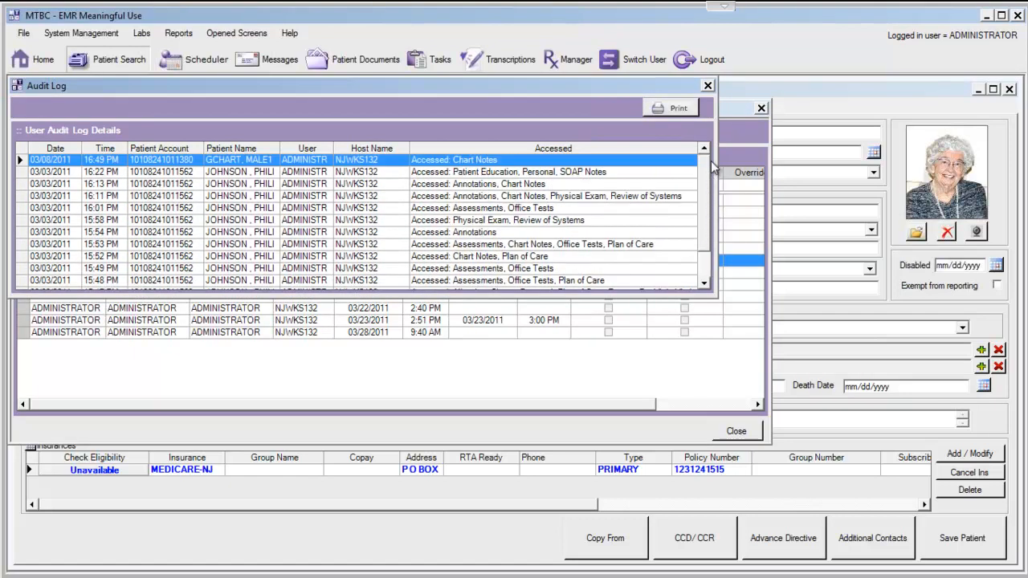
{"action": "left_click", "coordinate": [707, 85]}
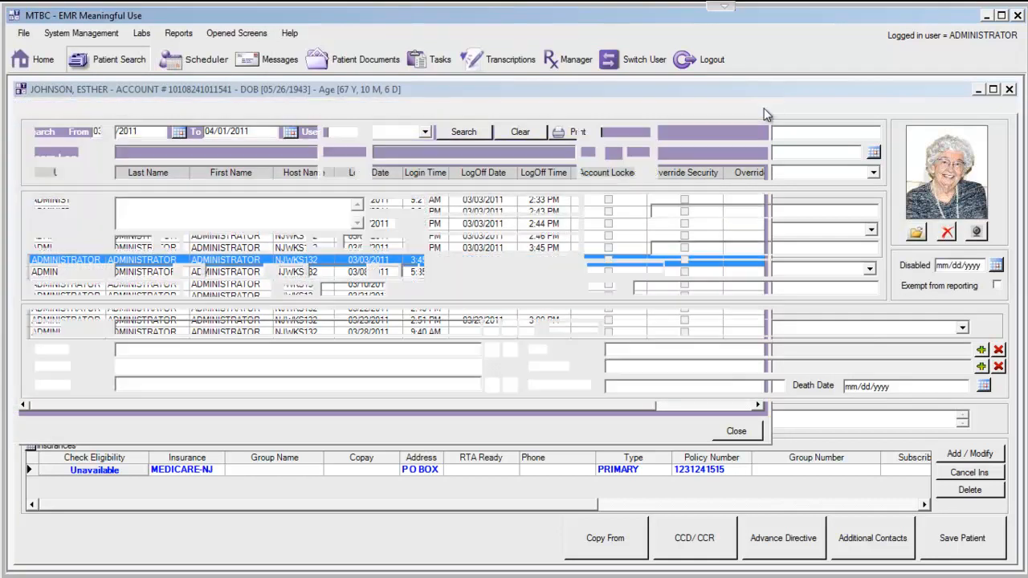
{"action": "left_click", "coordinate": [23, 32]}
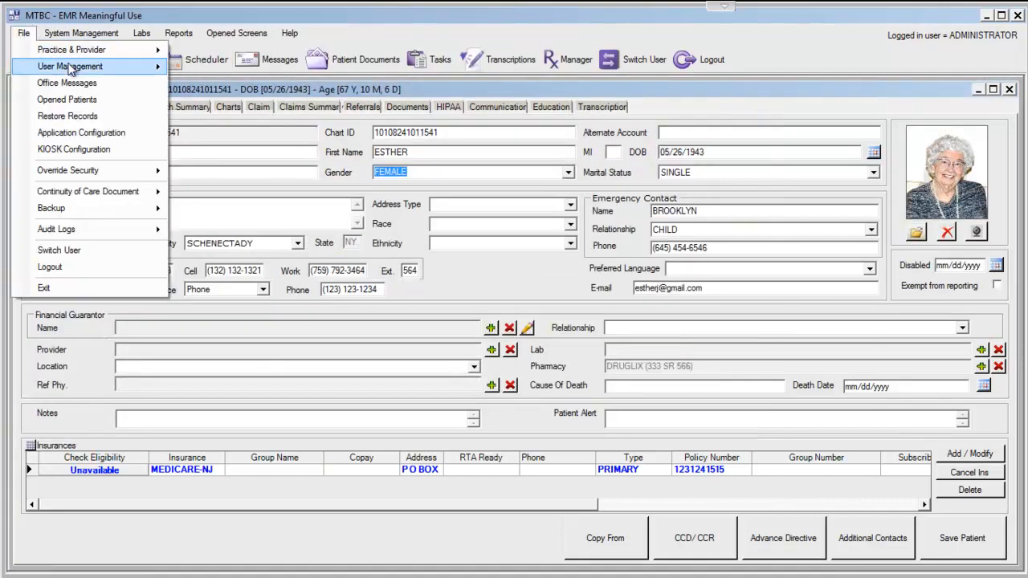
{"action": "mouse_move", "coordinate": [70, 66]}
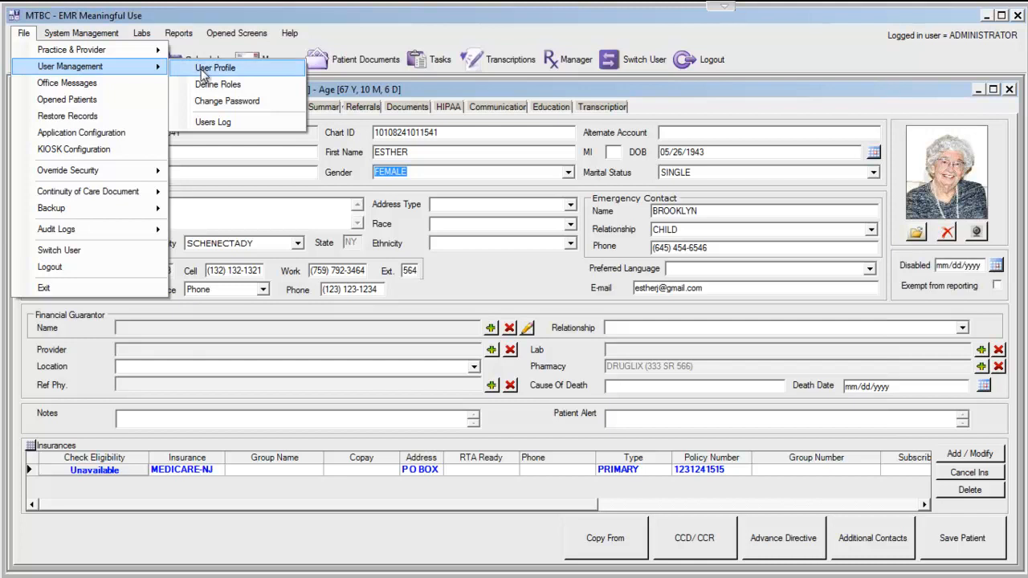
Step: Show the audit log choices under the File menu
{"action": "left_click", "coordinate": [215, 67]}
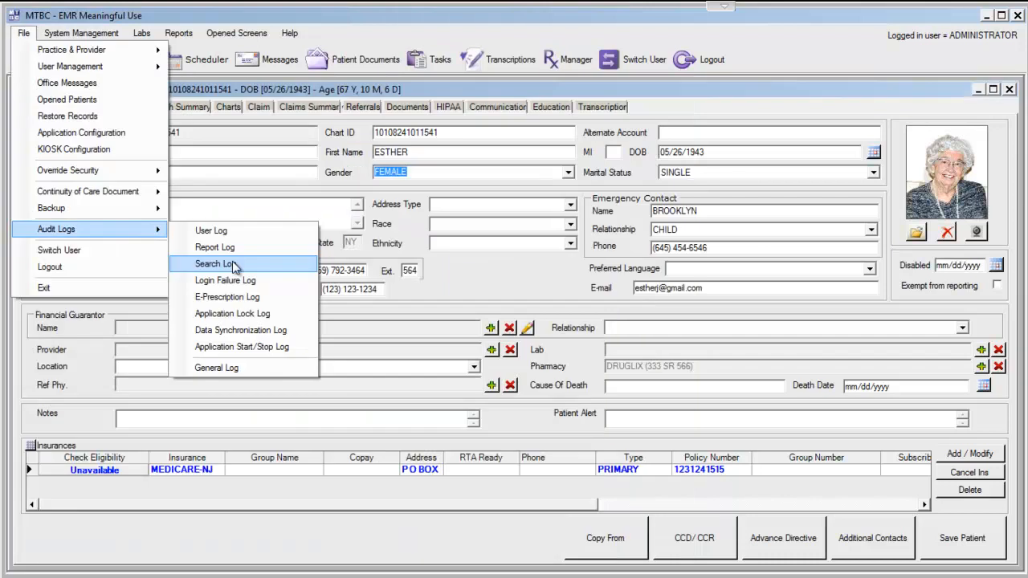
{"action": "mouse_move", "coordinate": [215, 247]}
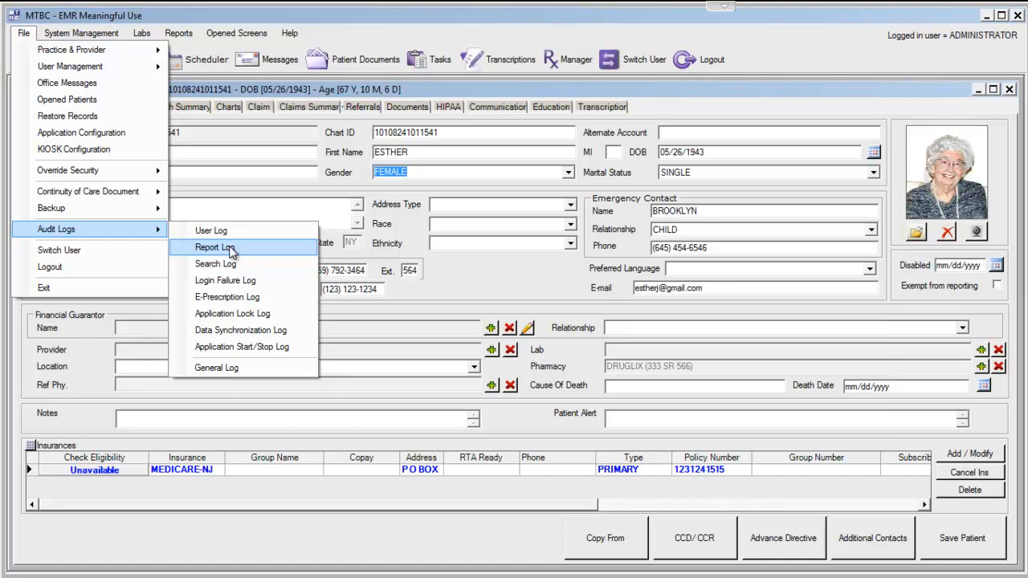
{"action": "mouse_move", "coordinate": [225, 280]}
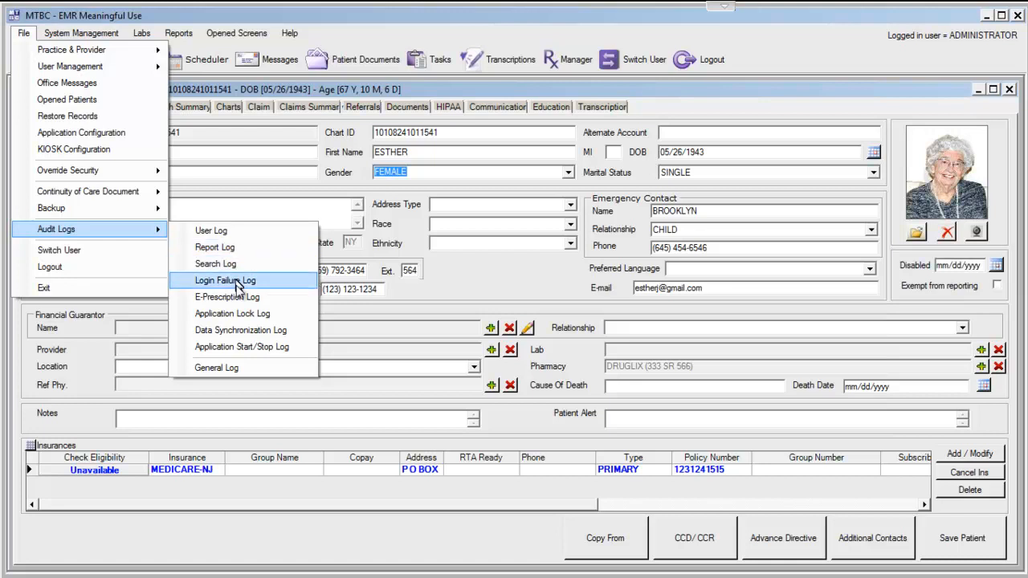
{"action": "mouse_move", "coordinate": [229, 297]}
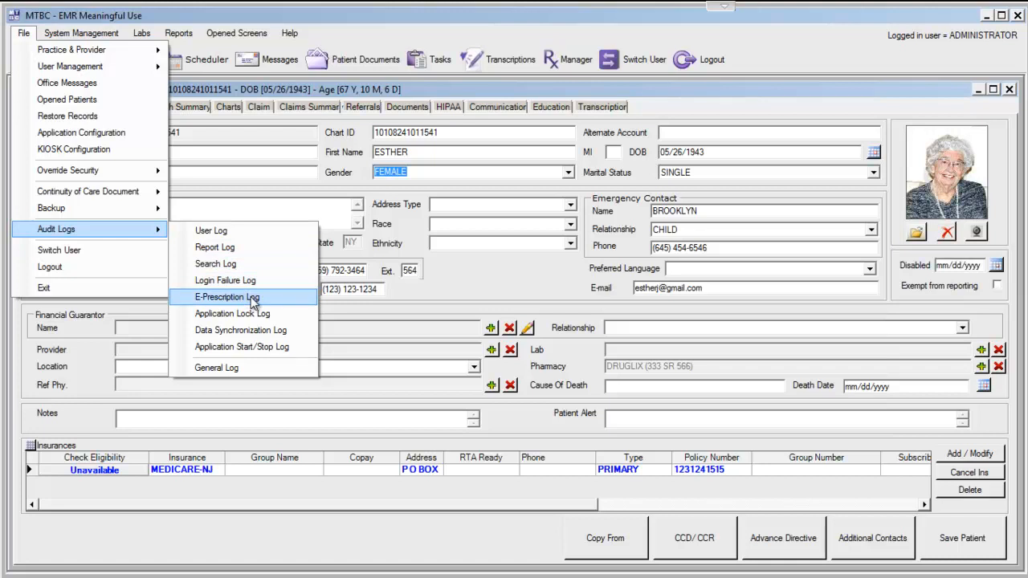
{"action": "mouse_move", "coordinate": [231, 314]}
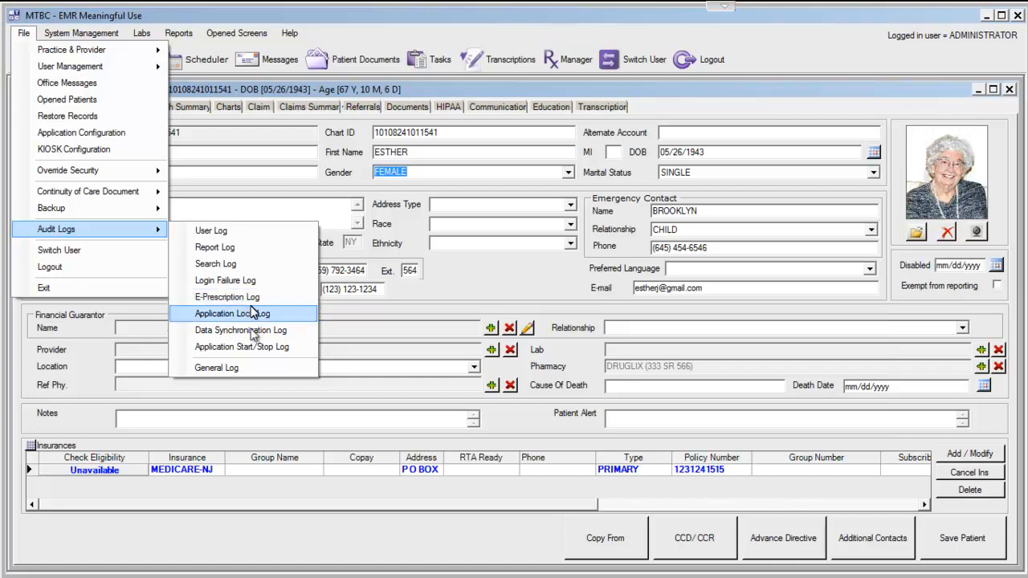
{"action": "mouse_move", "coordinate": [241, 331]}
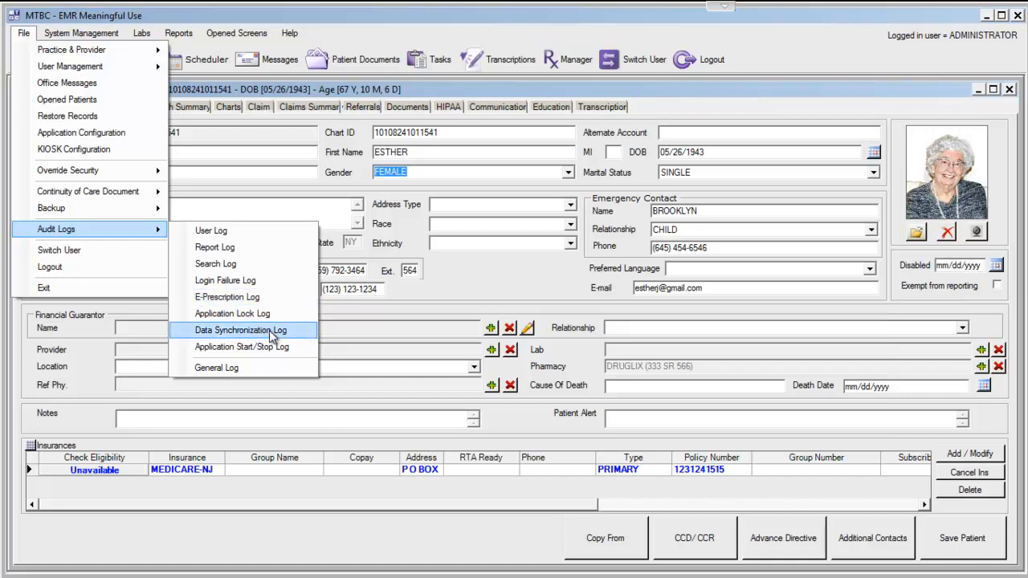
{"action": "mouse_move", "coordinate": [216, 366]}
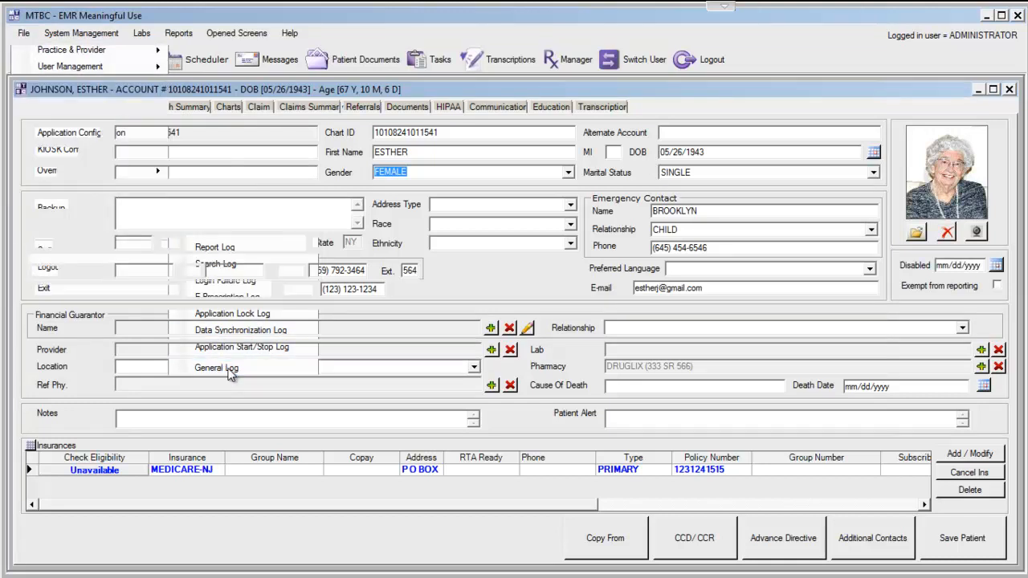
Step: Set the General Log to PATIENT ALLERGIES with Date From 03/01/2011
{"action": "left_click", "coordinate": [215, 367]}
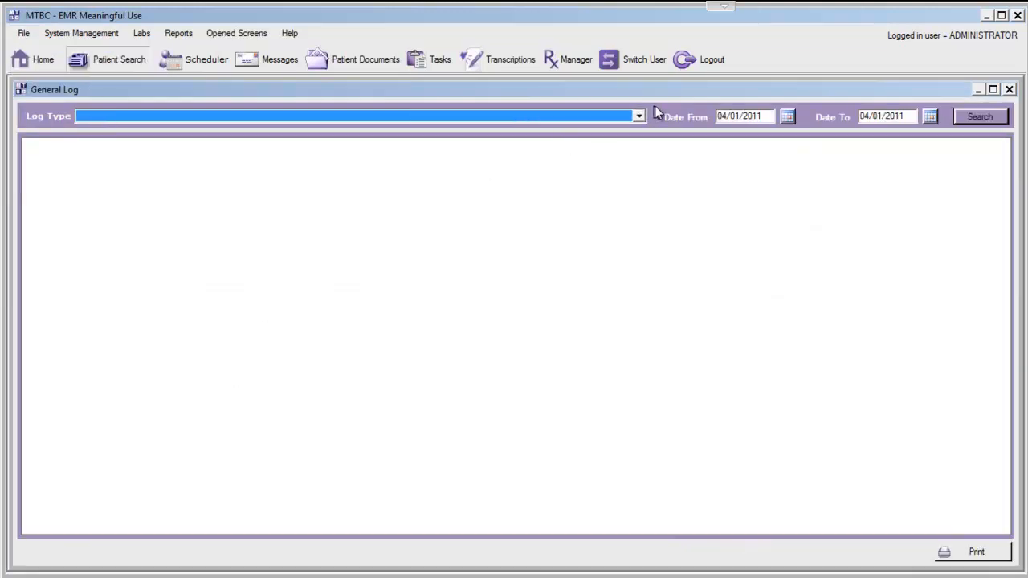
{"action": "left_click", "coordinate": [640, 115]}
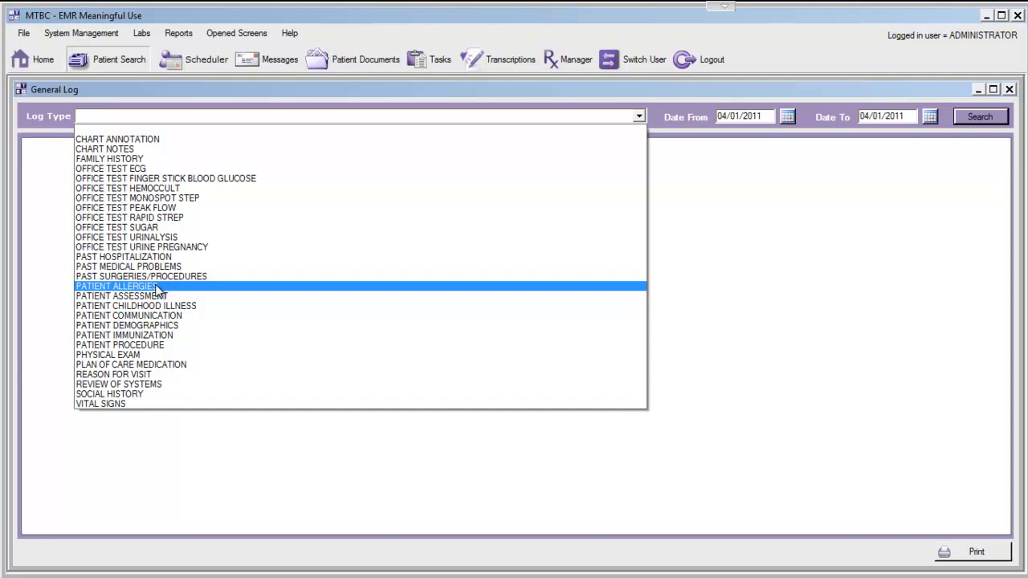
{"action": "mouse_move", "coordinate": [157, 291]}
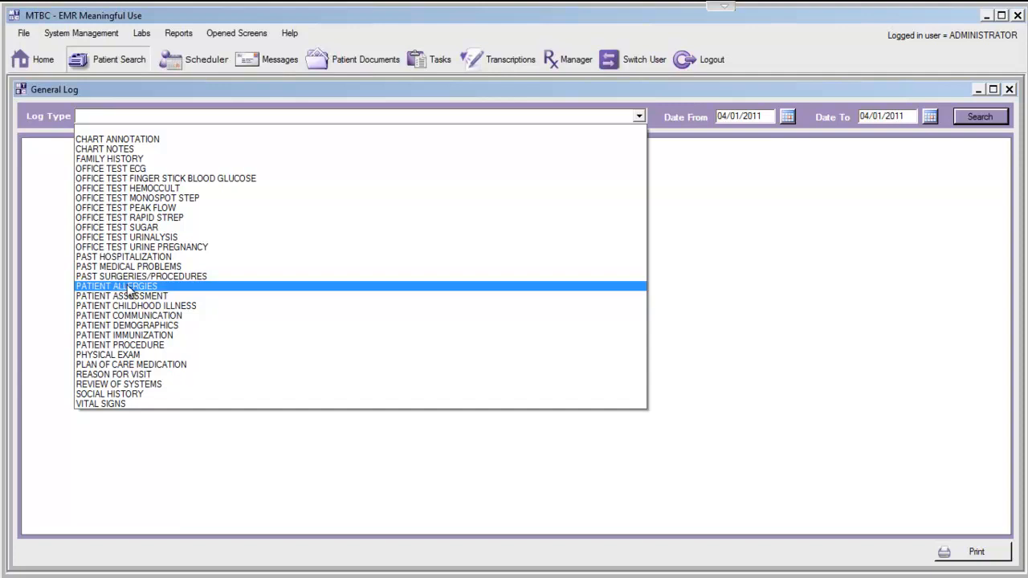
{"action": "left_click", "coordinate": [116, 286]}
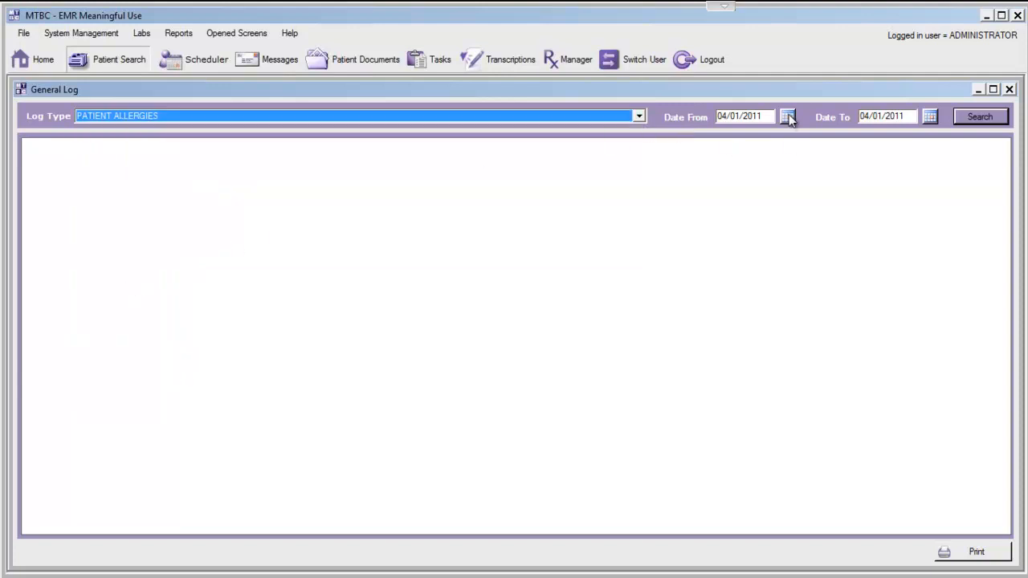
{"action": "left_click", "coordinate": [788, 115]}
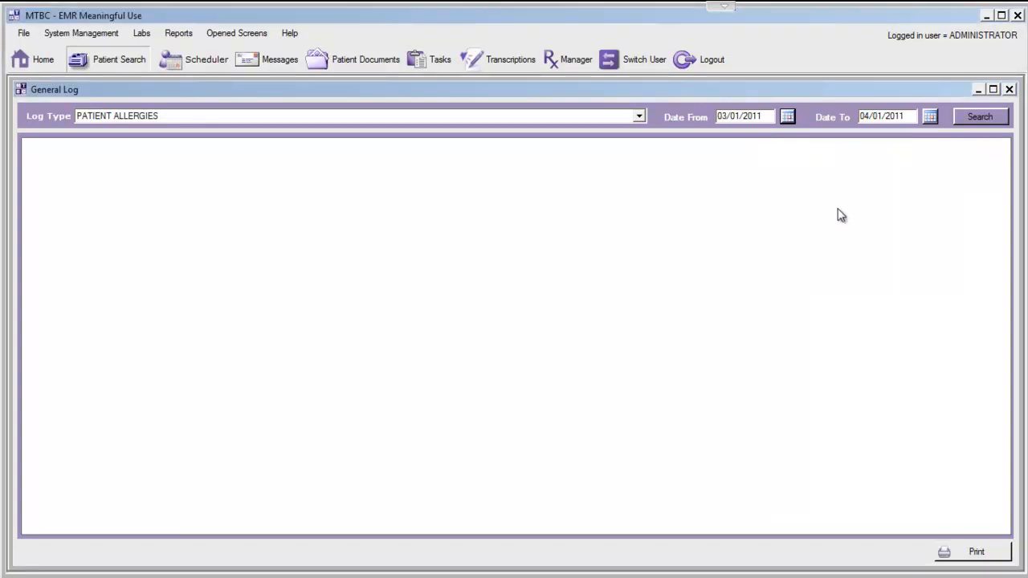
{"action": "left_click", "coordinate": [980, 116]}
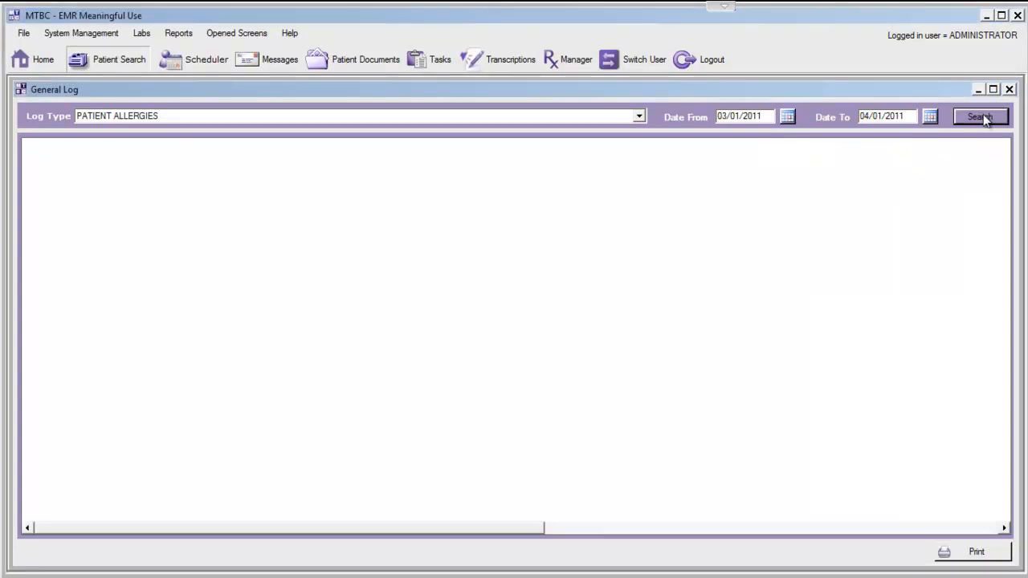
Step: Run the search listing Patient Allergies entries for 03/01/2011 to 04/01/2011
{"action": "left_click", "coordinate": [981, 116]}
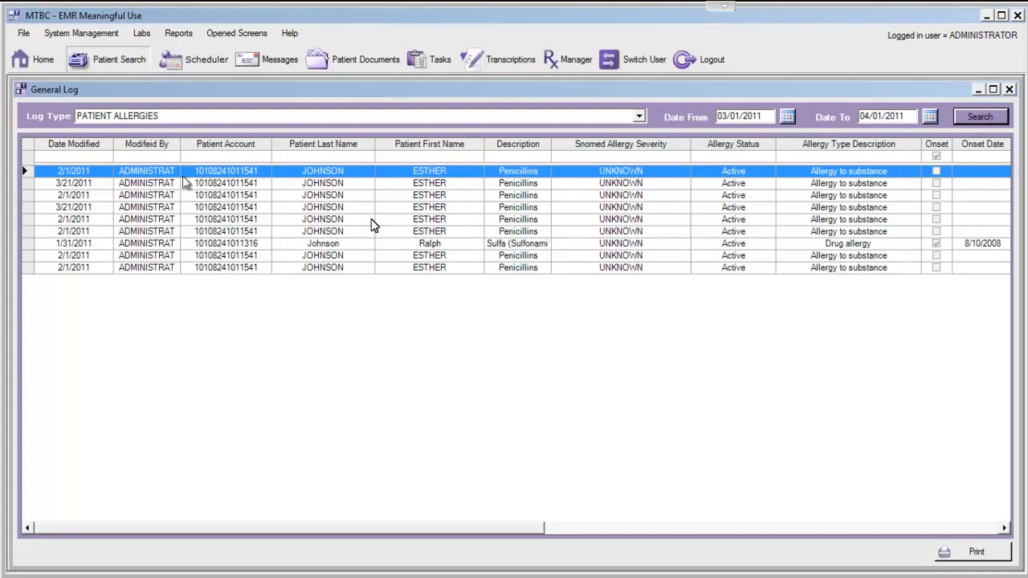
{"action": "mouse_move", "coordinate": [485, 225]}
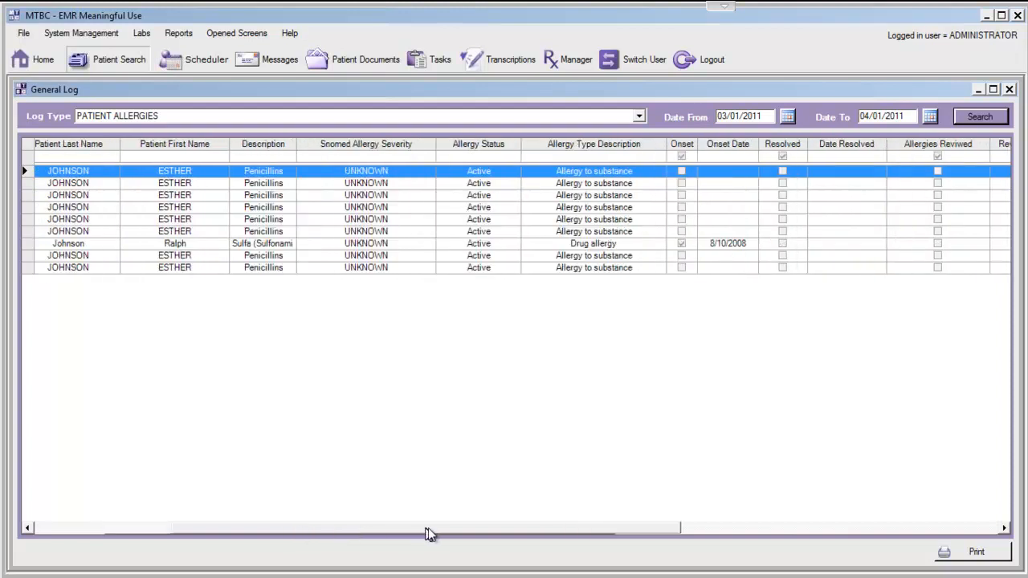
{"action": "left_click", "coordinate": [639, 115]}
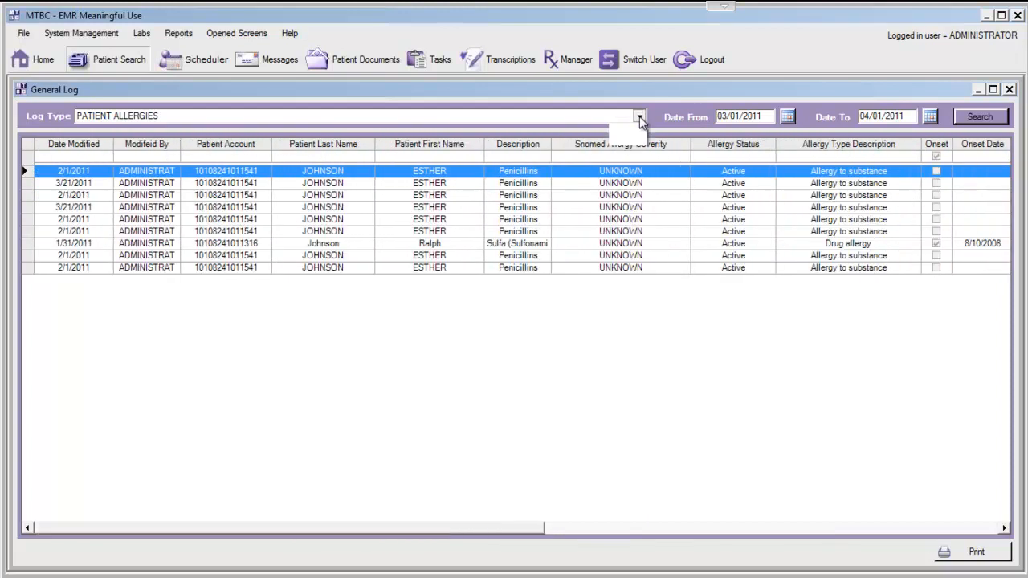
Step: Drop down the Log Type list over the Patient Allergies results
{"action": "left_click", "coordinate": [639, 115]}
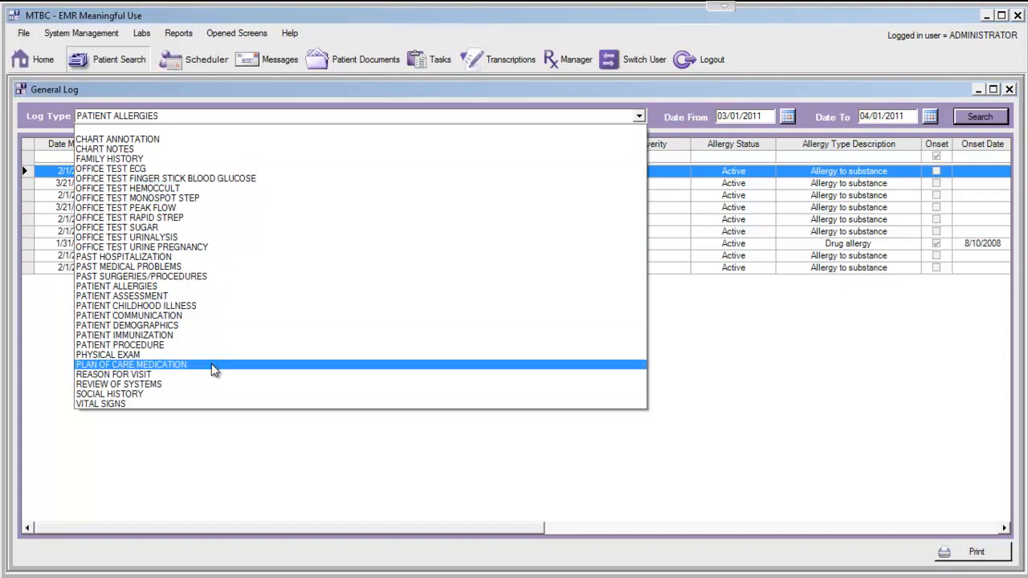
{"action": "mouse_move", "coordinate": [120, 296]}
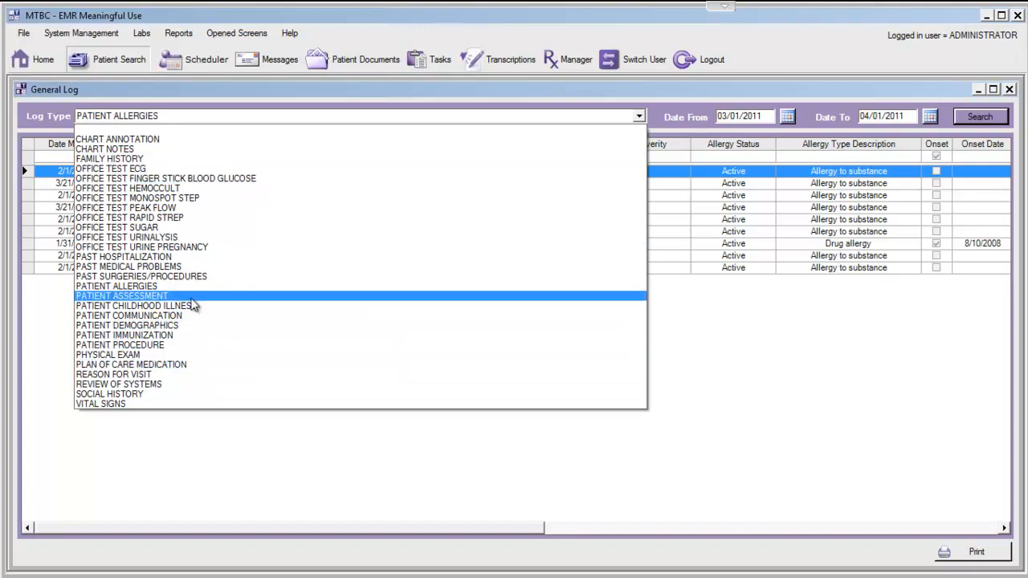
{"action": "mouse_move", "coordinate": [186, 369]}
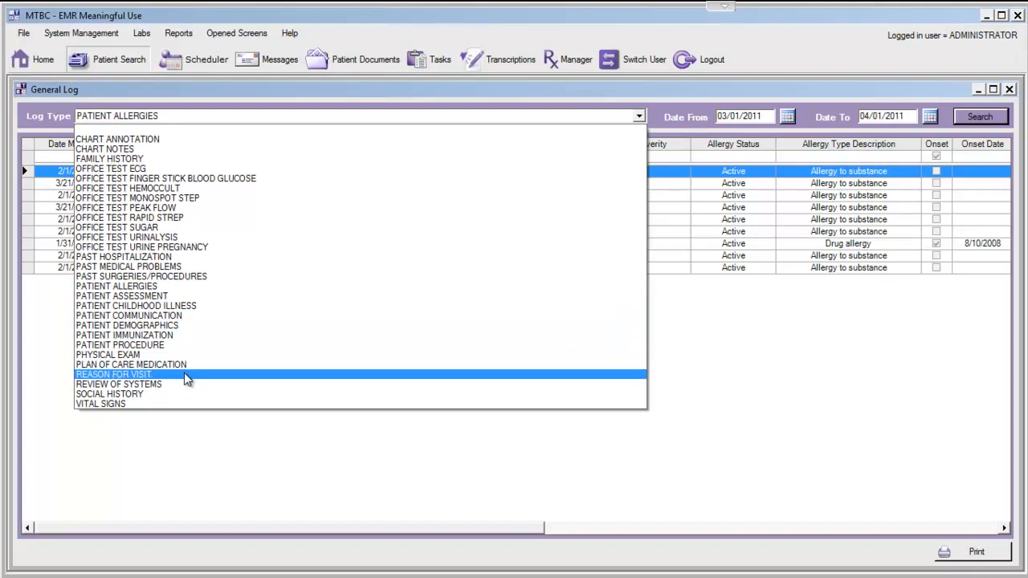
{"action": "mouse_move", "coordinate": [184, 149]}
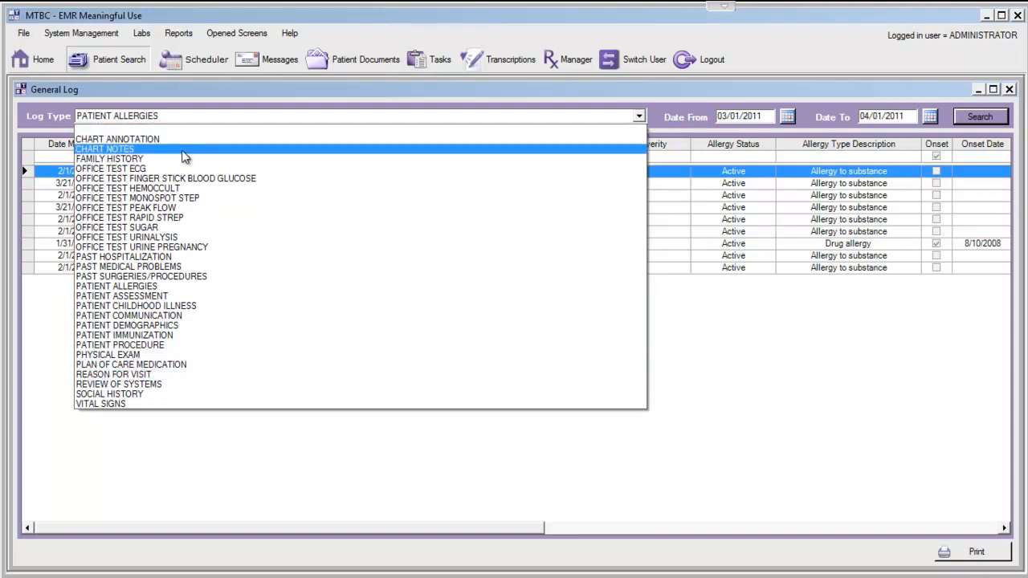